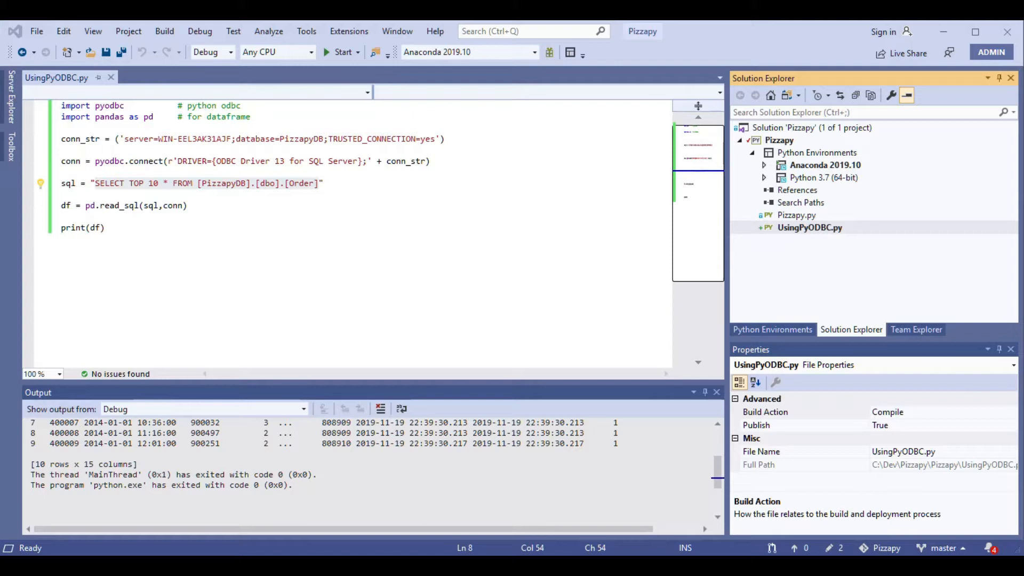
{"action": "mouse_move", "coordinate": [233, 238]}
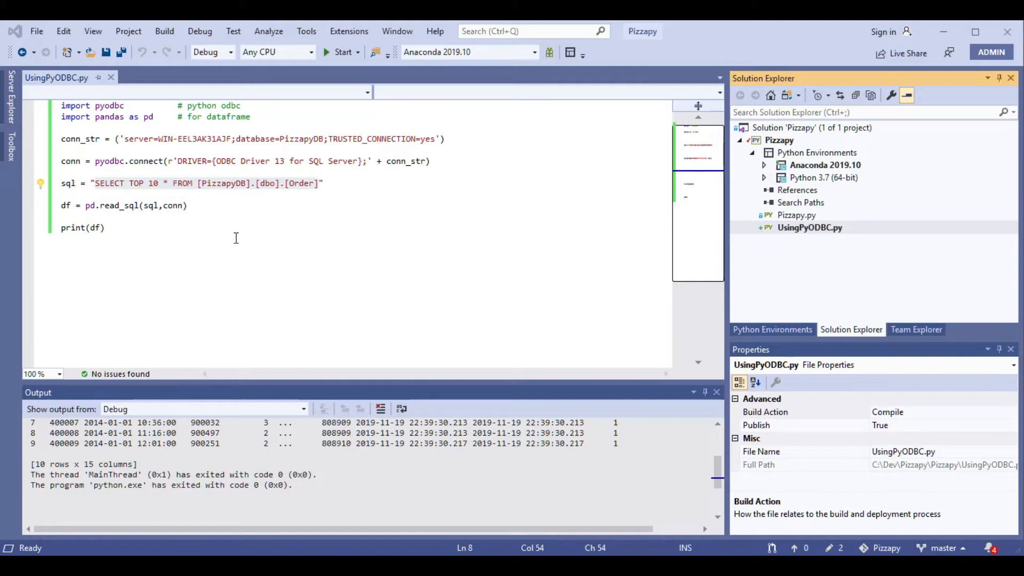
{"action": "mouse_move", "coordinate": [811, 251]}
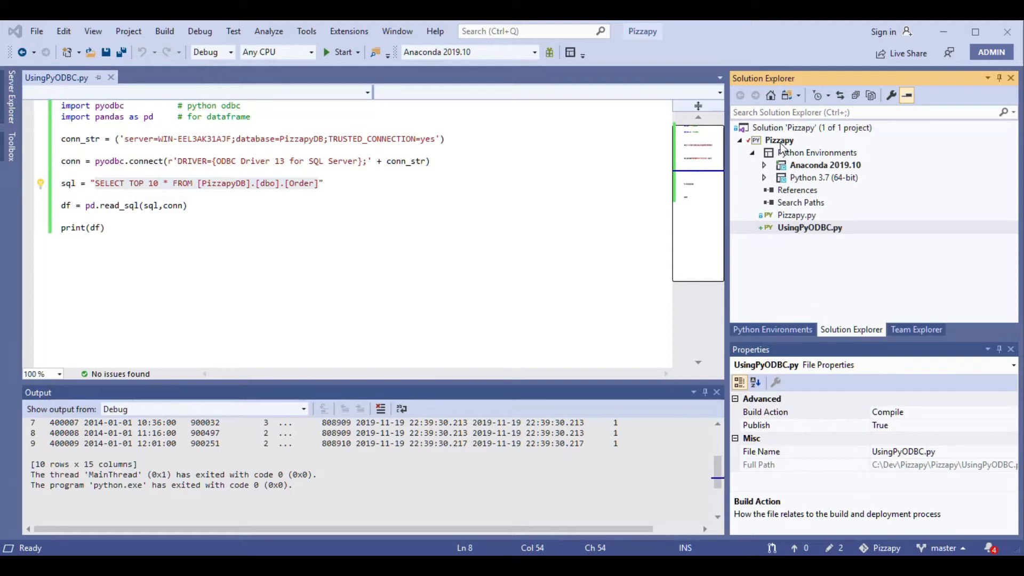
{"action": "mouse_move", "coordinate": [787, 147]}
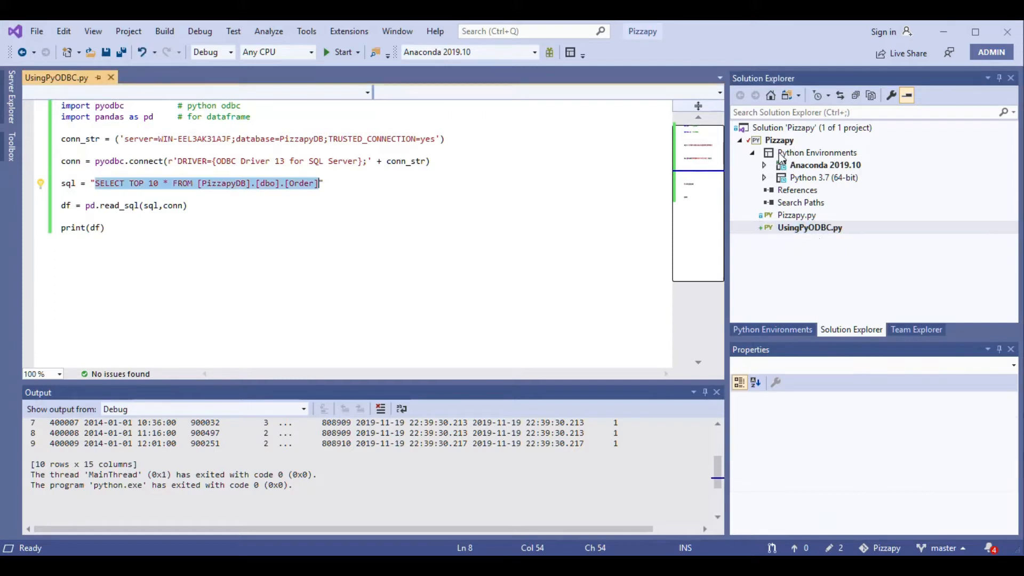
Step: Open Add New Item on the Pizzapy project, then cancel without adding anything
{"action": "right_click", "coordinate": [779, 140]}
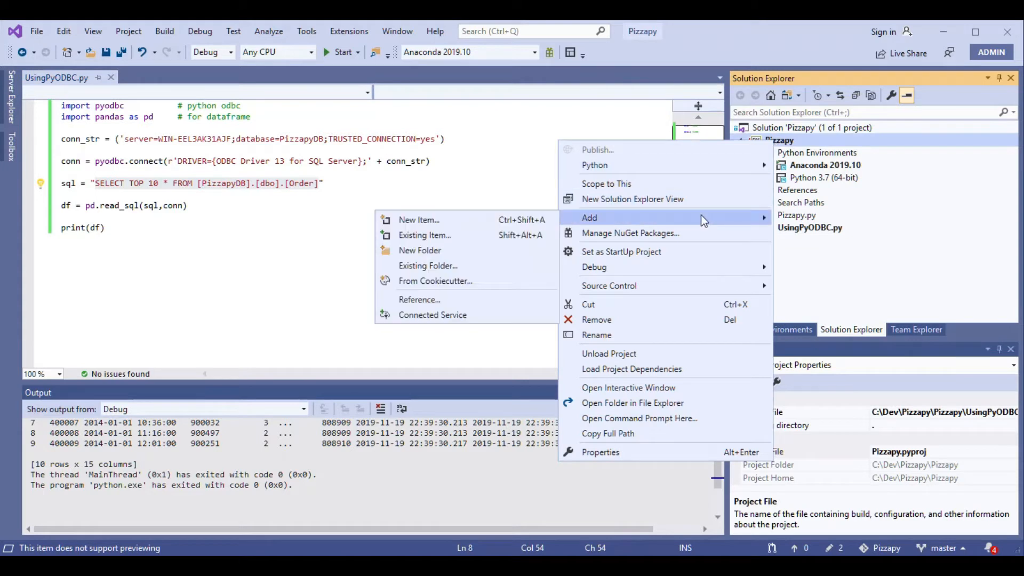
{"action": "left_click", "coordinate": [419, 220]}
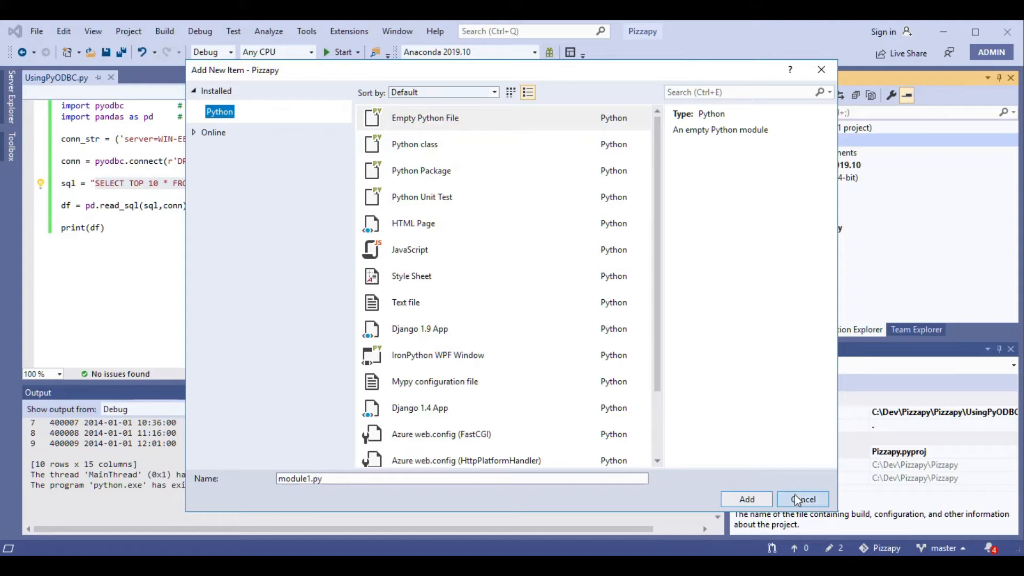
{"action": "left_click", "coordinate": [803, 500]}
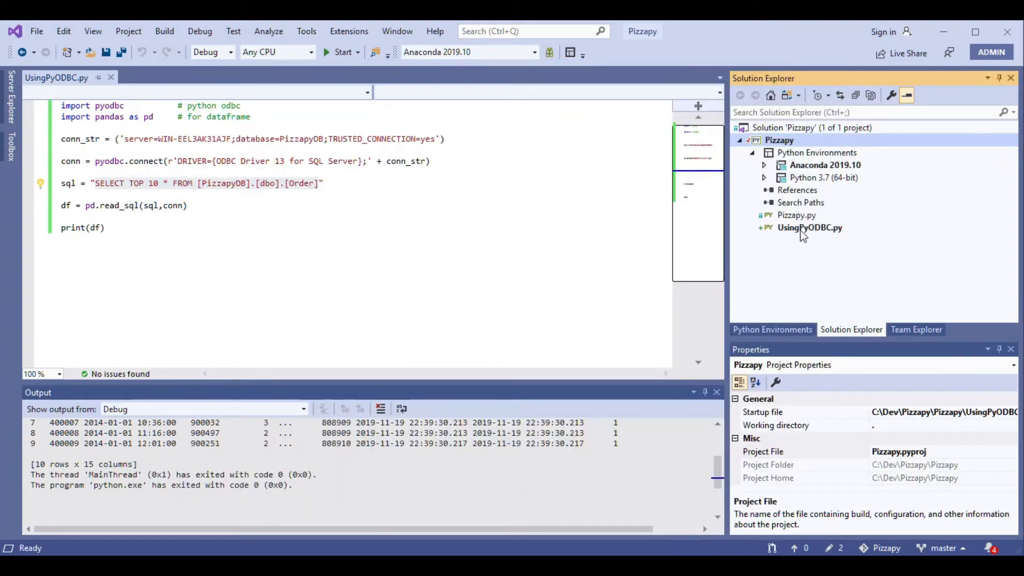
{"action": "mouse_move", "coordinate": [810, 247]}
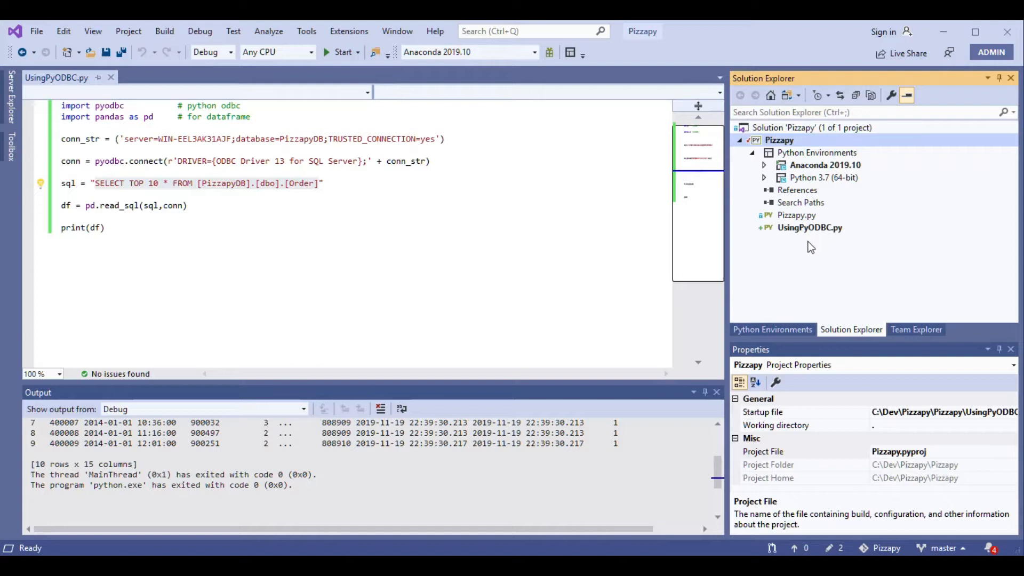
{"action": "mouse_move", "coordinate": [795, 238]}
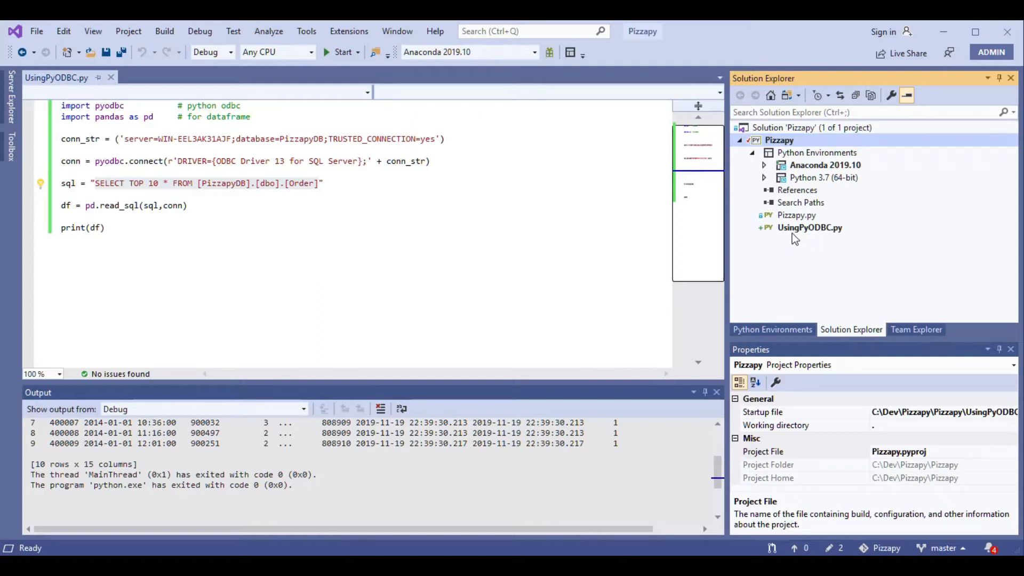
{"action": "mouse_move", "coordinate": [815, 237]}
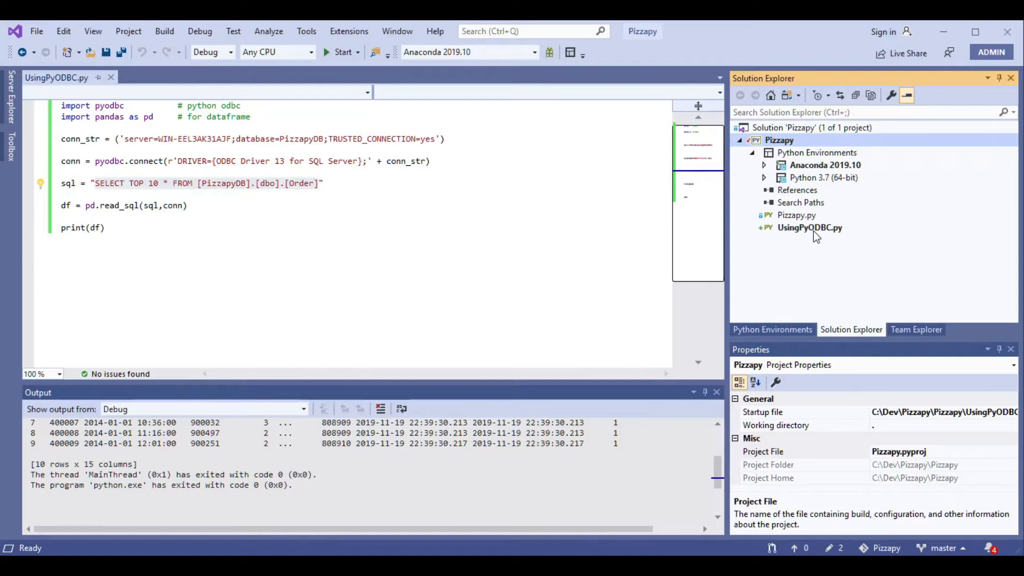
{"action": "mouse_move", "coordinate": [856, 242]}
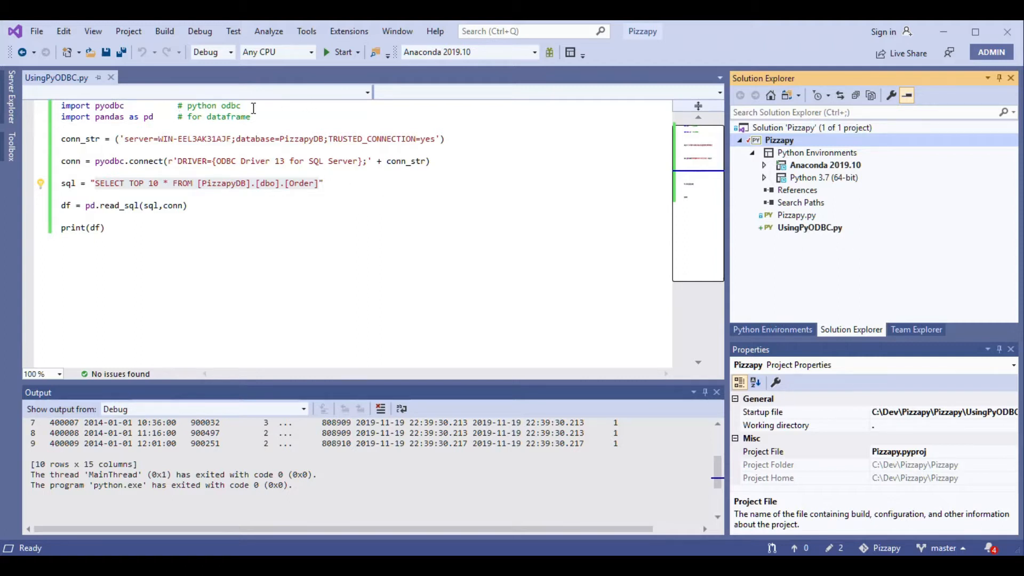
{"action": "mouse_move", "coordinate": [108, 105]}
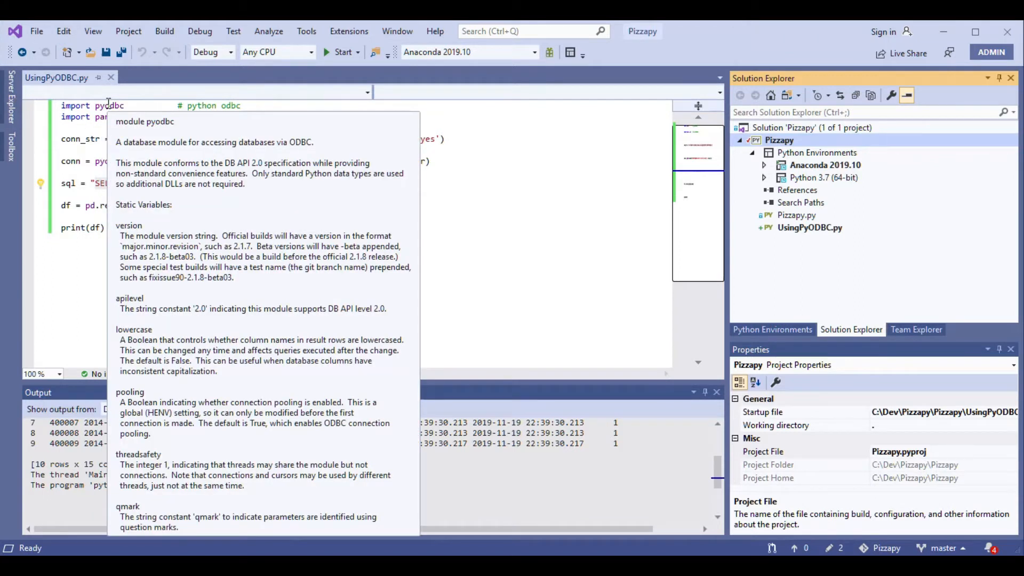
{"action": "mouse_move", "coordinate": [176, 131]}
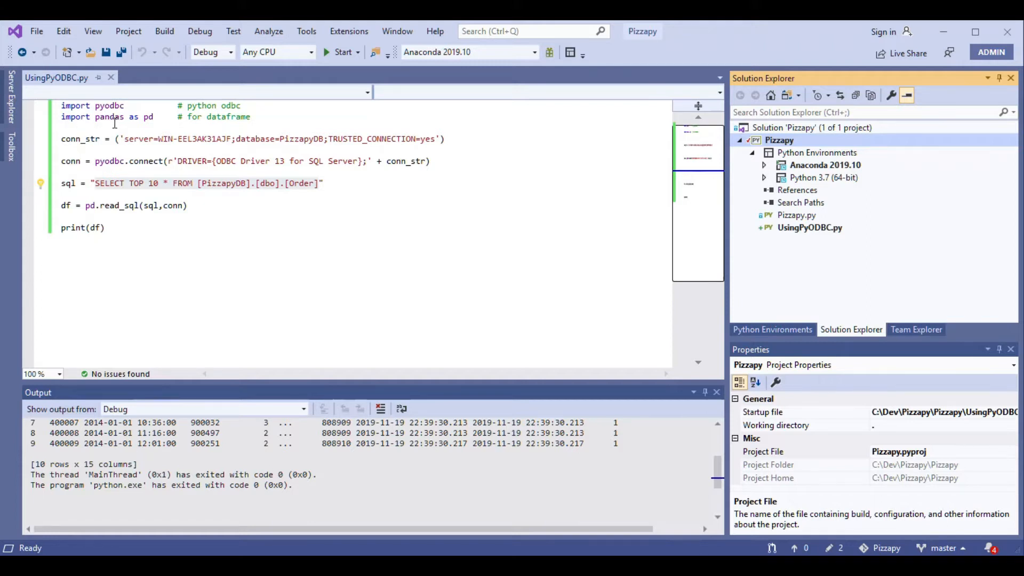
{"action": "mouse_move", "coordinate": [108, 116]}
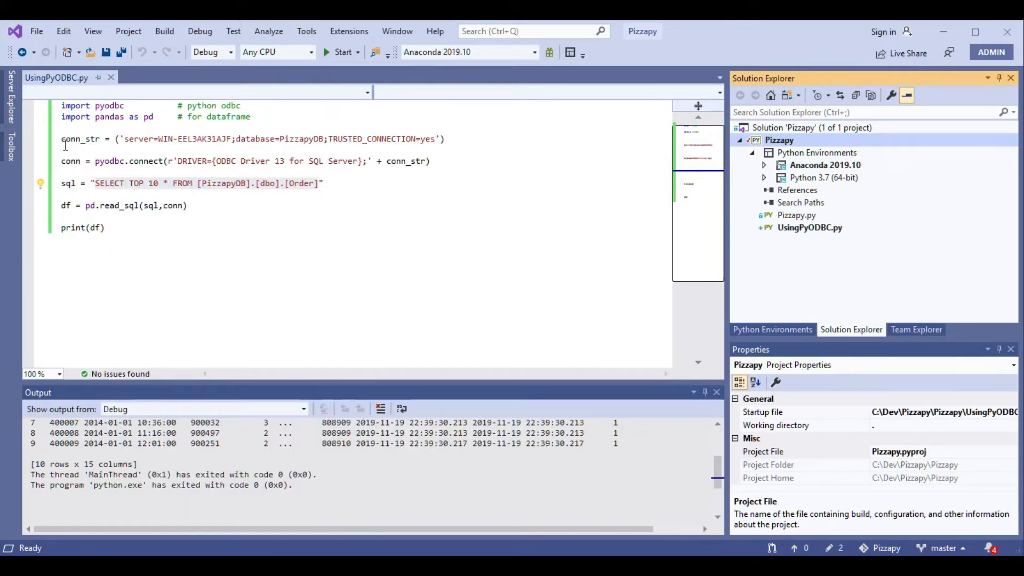
Step: Highlight conn_str and its database setting, then select the SELECT TOP 10 Order query
{"action": "double_click", "coordinate": [80, 138]}
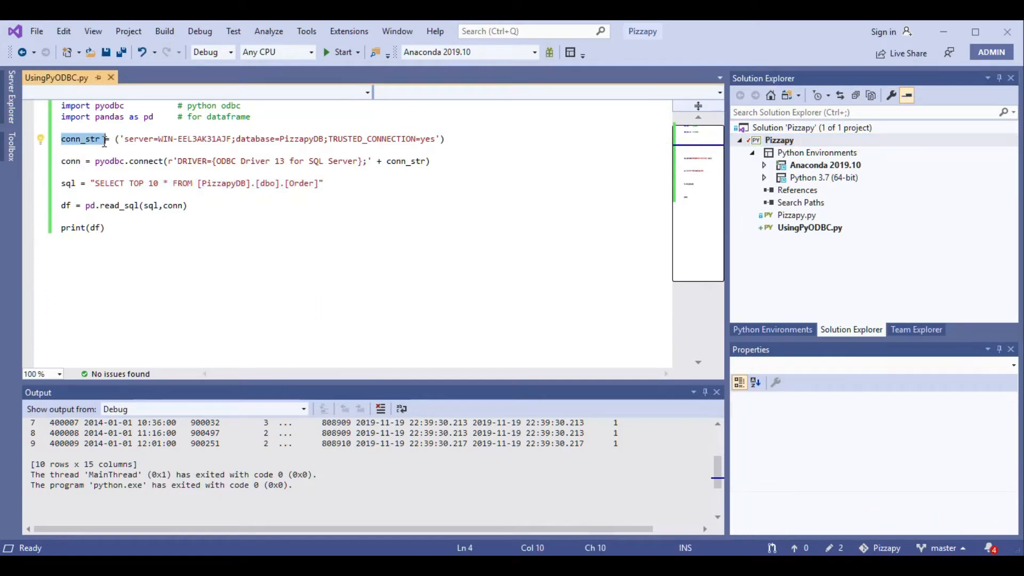
{"action": "mouse_move", "coordinate": [140, 142]}
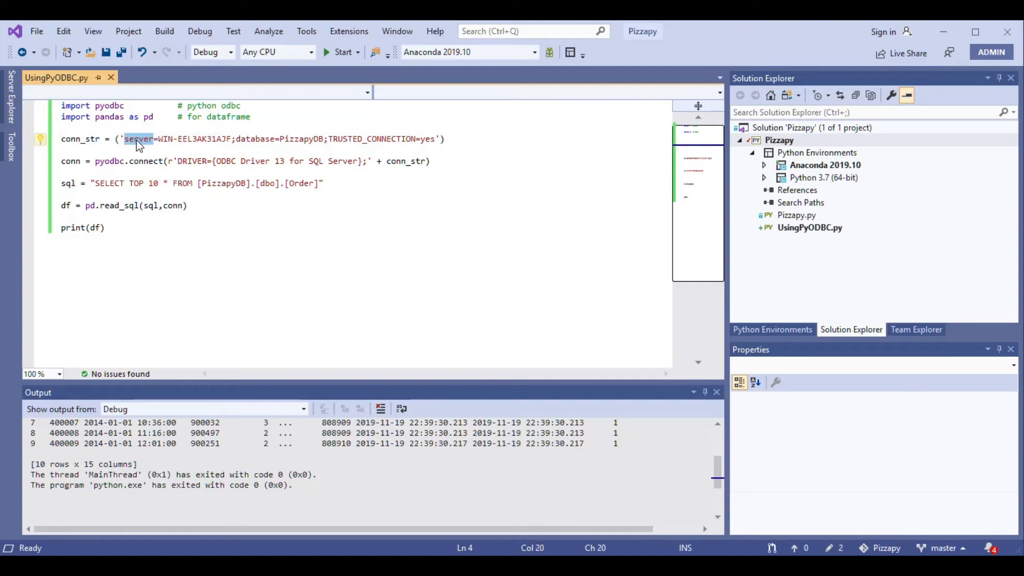
{"action": "double_click", "coordinate": [256, 139]}
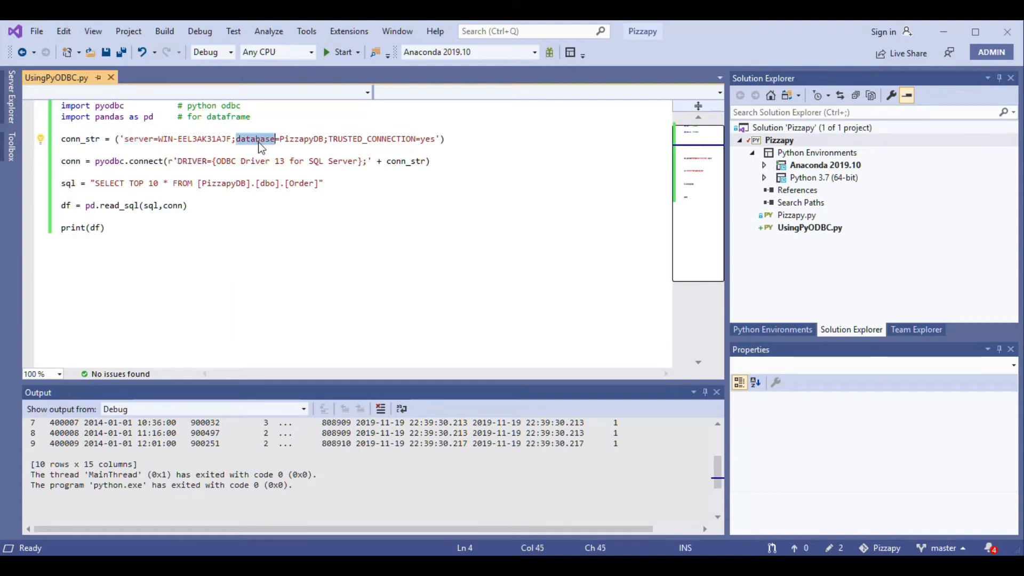
{"action": "mouse_move", "coordinate": [330, 139]}
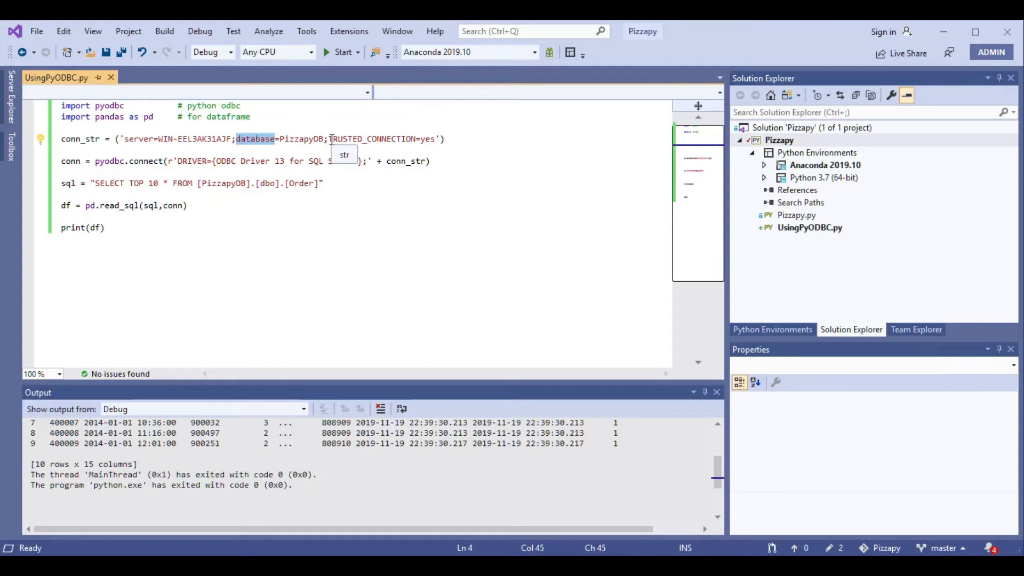
{"action": "mouse_move", "coordinate": [431, 138]}
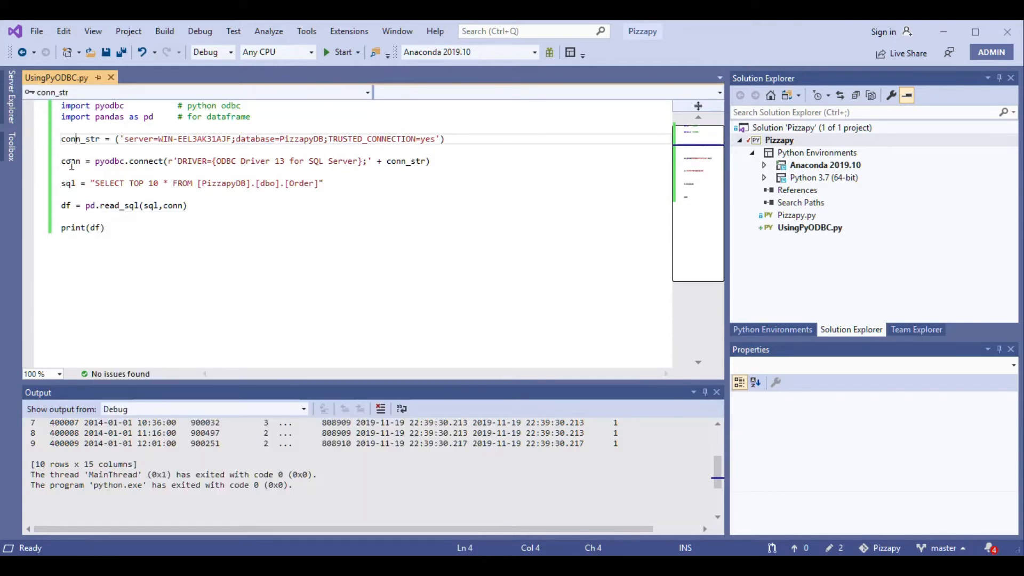
{"action": "mouse_move", "coordinate": [146, 161]}
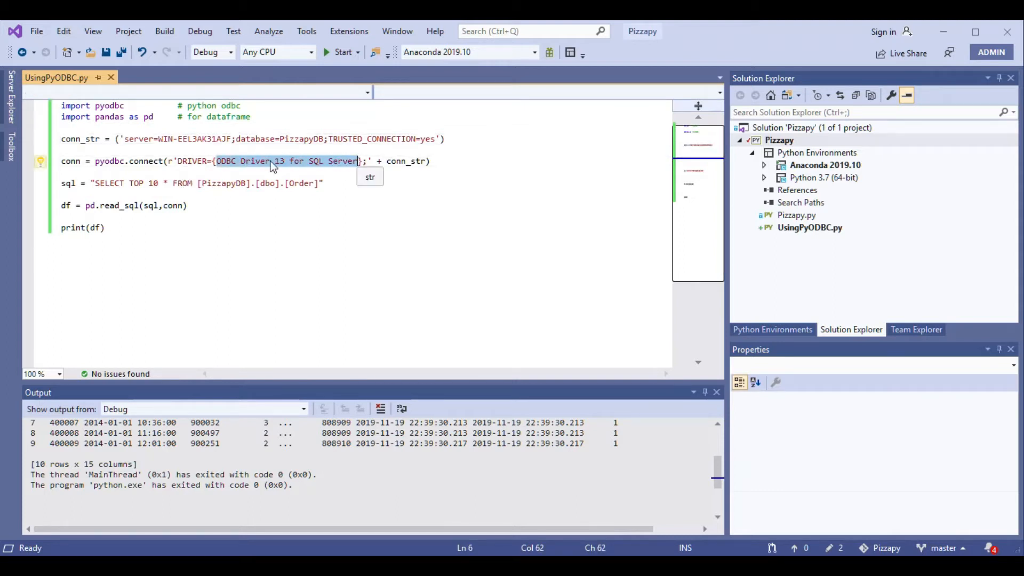
{"action": "mouse_move", "coordinate": [309, 169]}
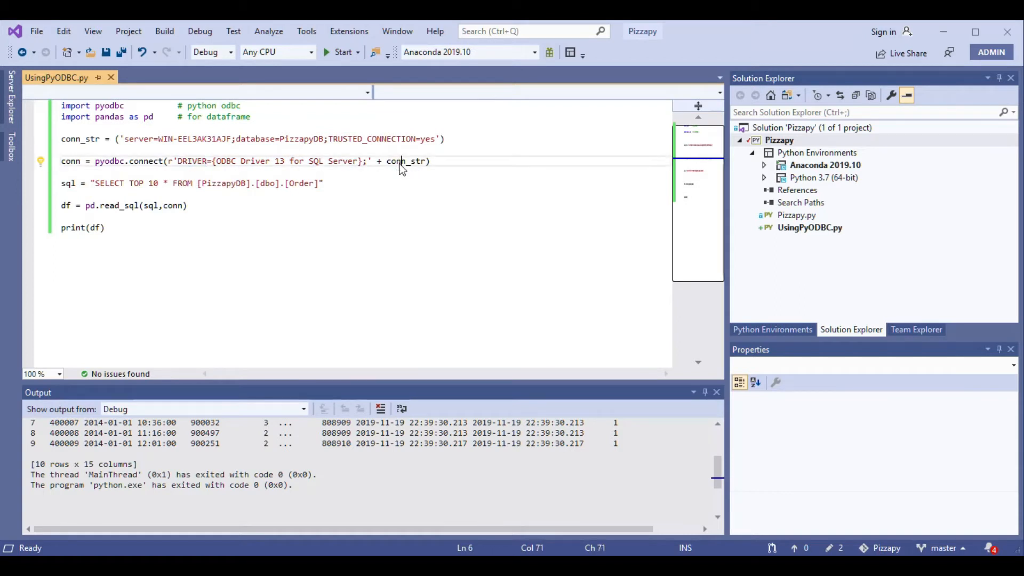
{"action": "mouse_move", "coordinate": [406, 256]}
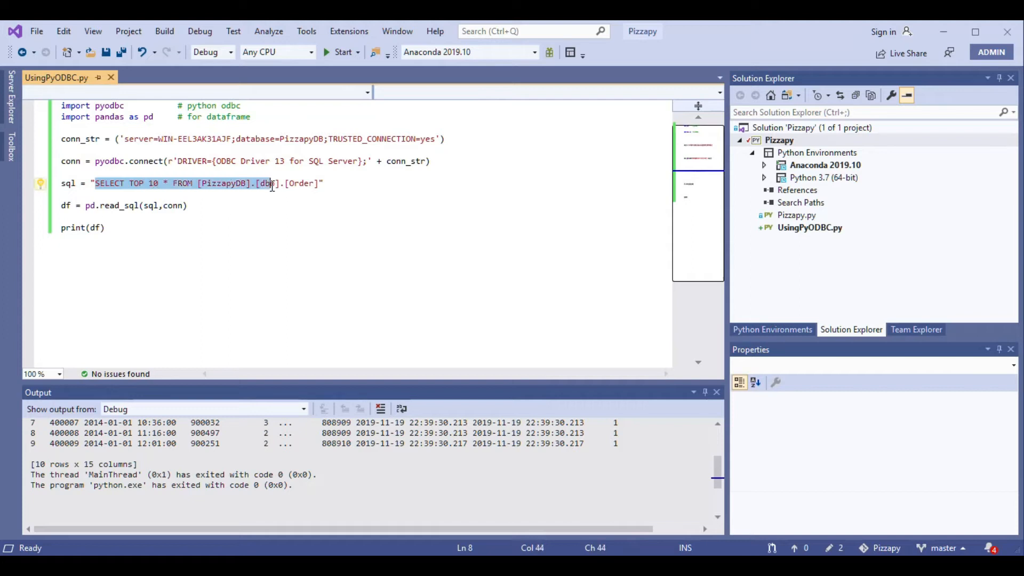
{"action": "mouse_move", "coordinate": [271, 189]}
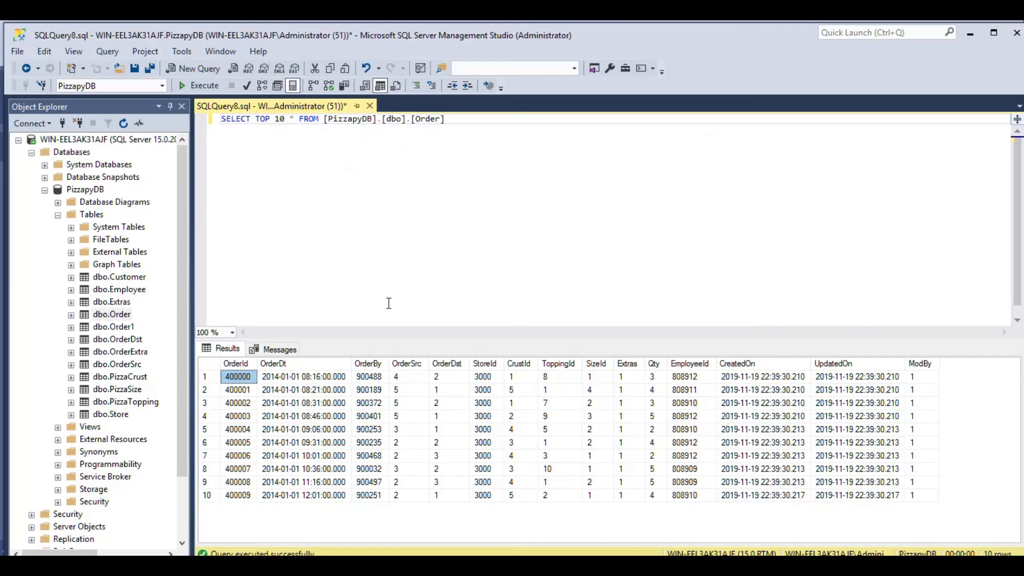
{"action": "triple_click", "coordinate": [327, 119]}
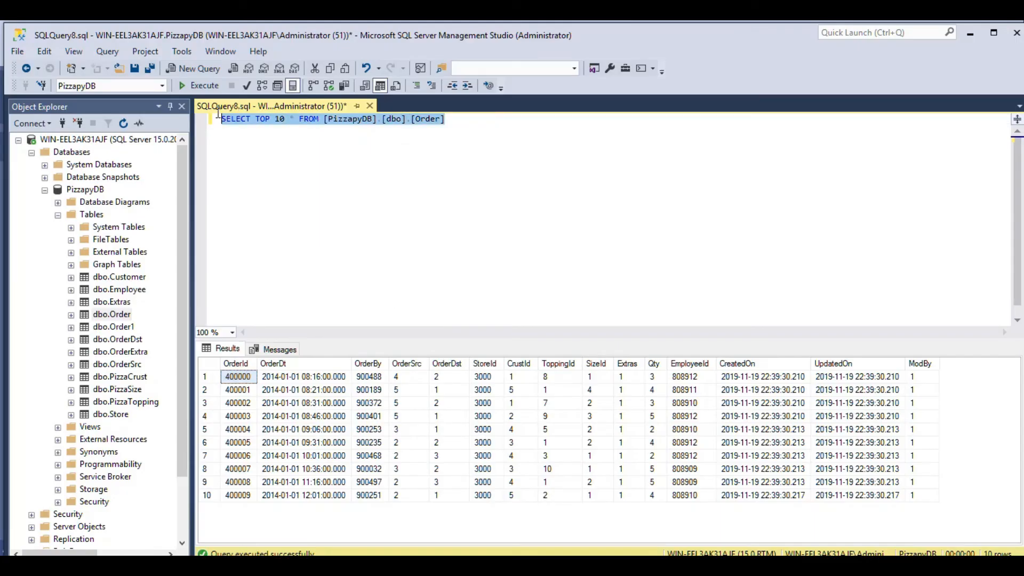
{"action": "mouse_move", "coordinate": [204, 85]}
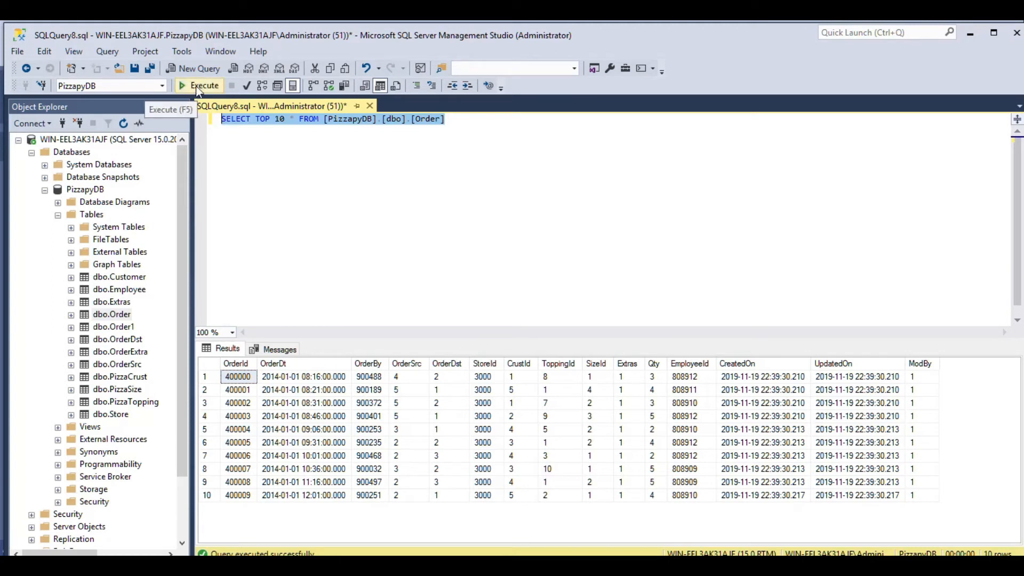
{"action": "mouse_move", "coordinate": [570, 416]}
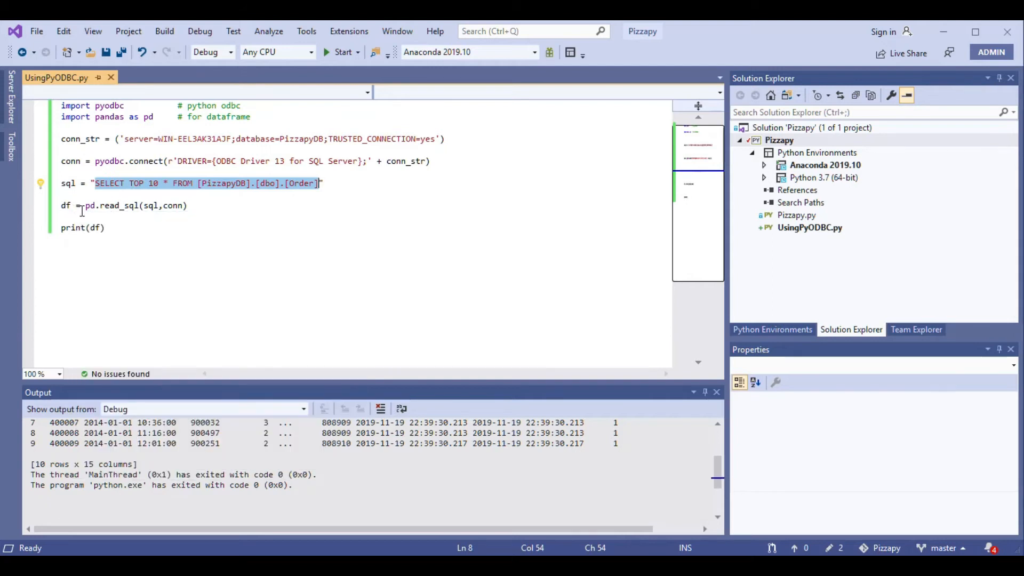
{"action": "left_click", "coordinate": [64, 205]}
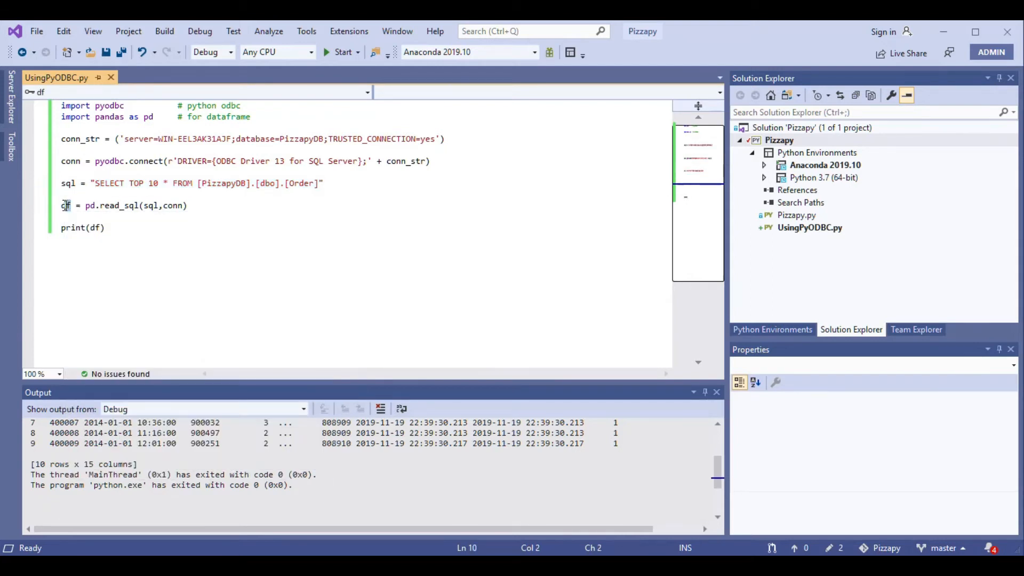
{"action": "left_click", "coordinate": [62, 205]}
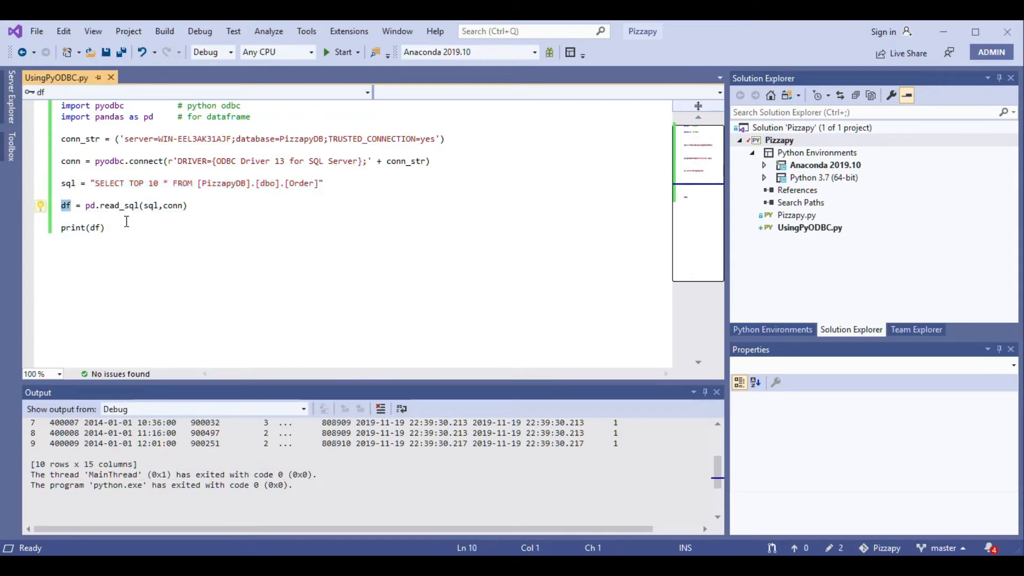
{"action": "mouse_move", "coordinate": [65, 205]}
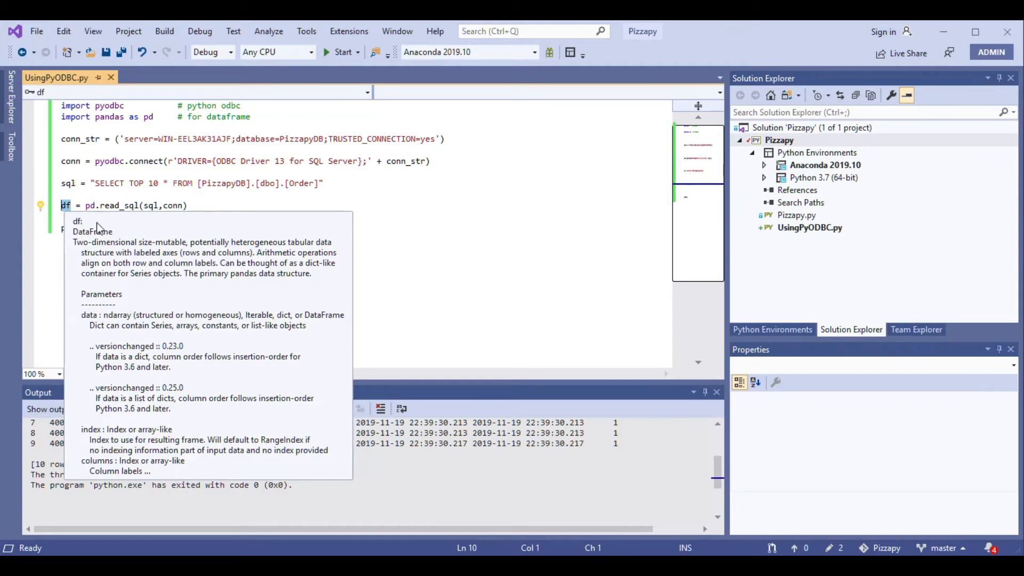
{"action": "mouse_move", "coordinate": [204, 404]}
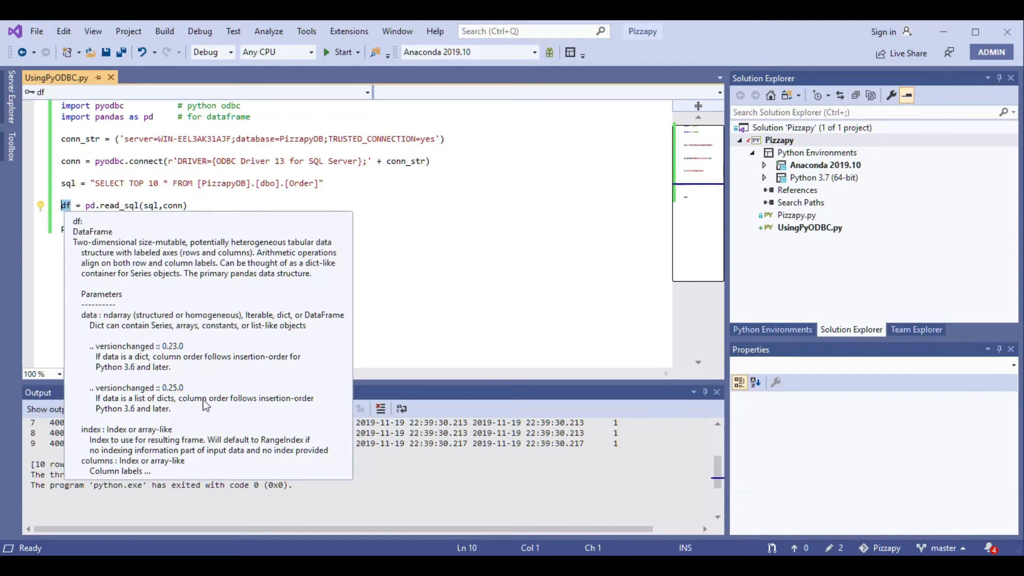
{"action": "mouse_move", "coordinate": [191, 443]}
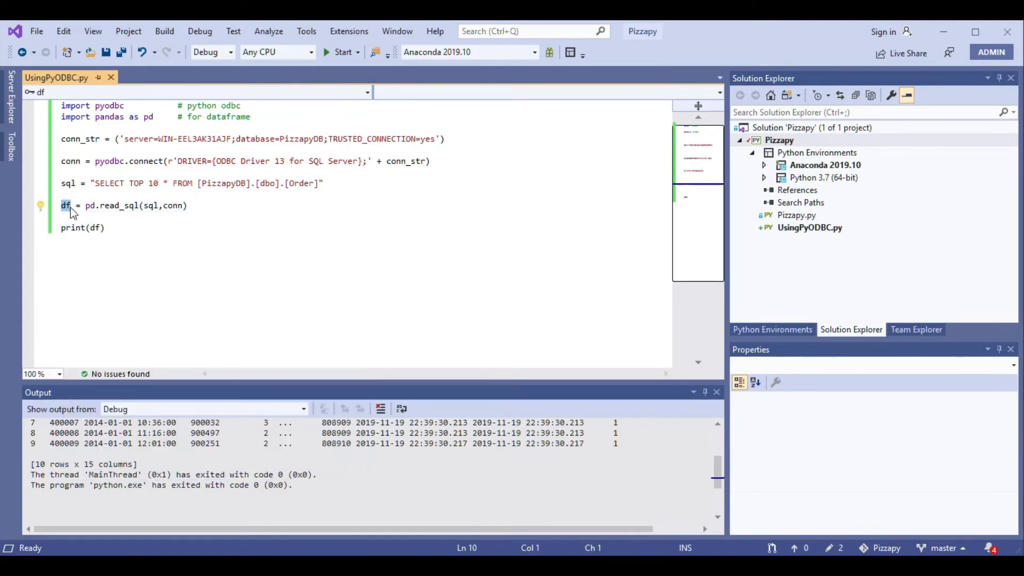
{"action": "left_click", "coordinate": [82, 205]}
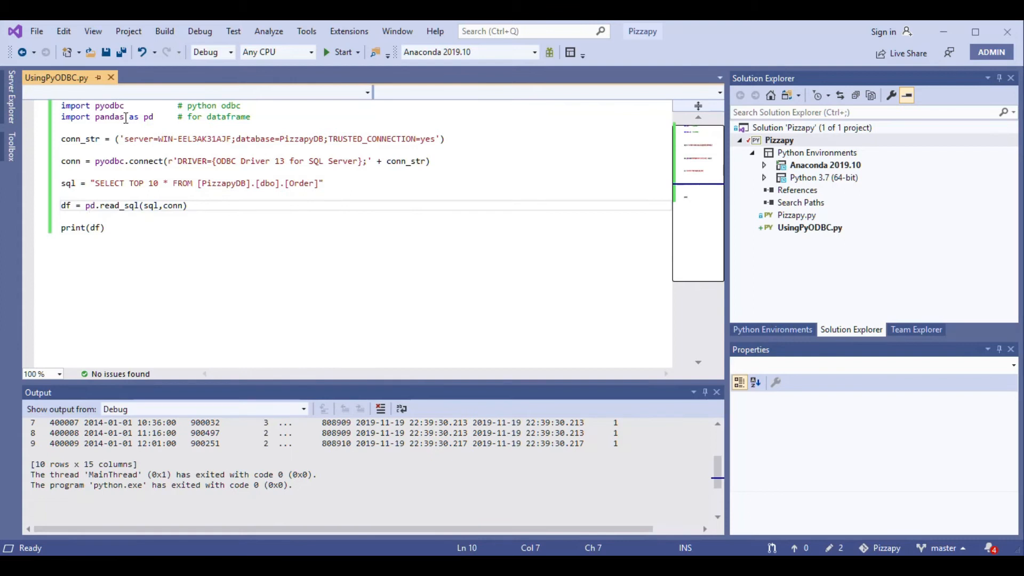
{"action": "mouse_move", "coordinate": [110, 116]}
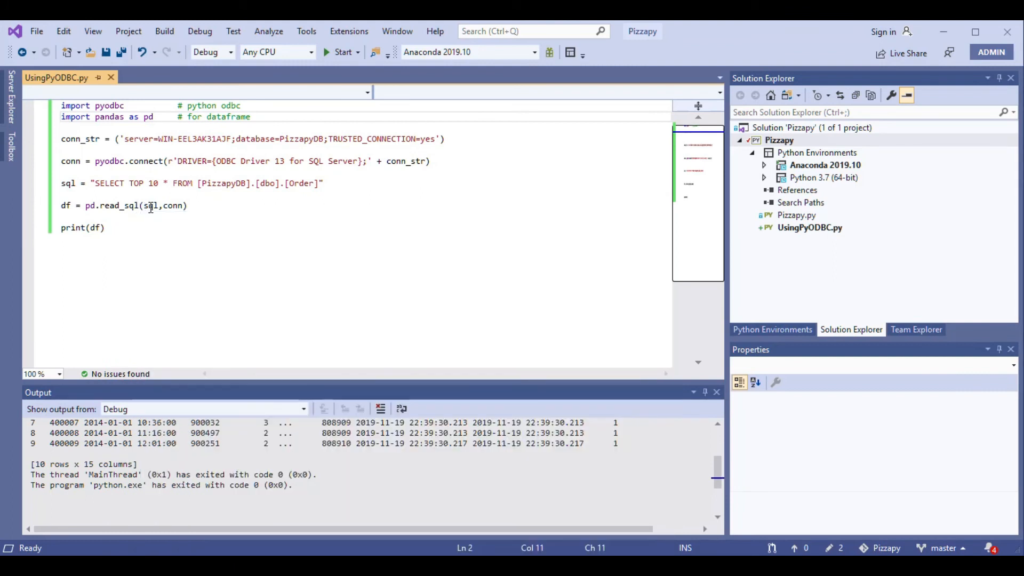
{"action": "mouse_move", "coordinate": [150, 205]}
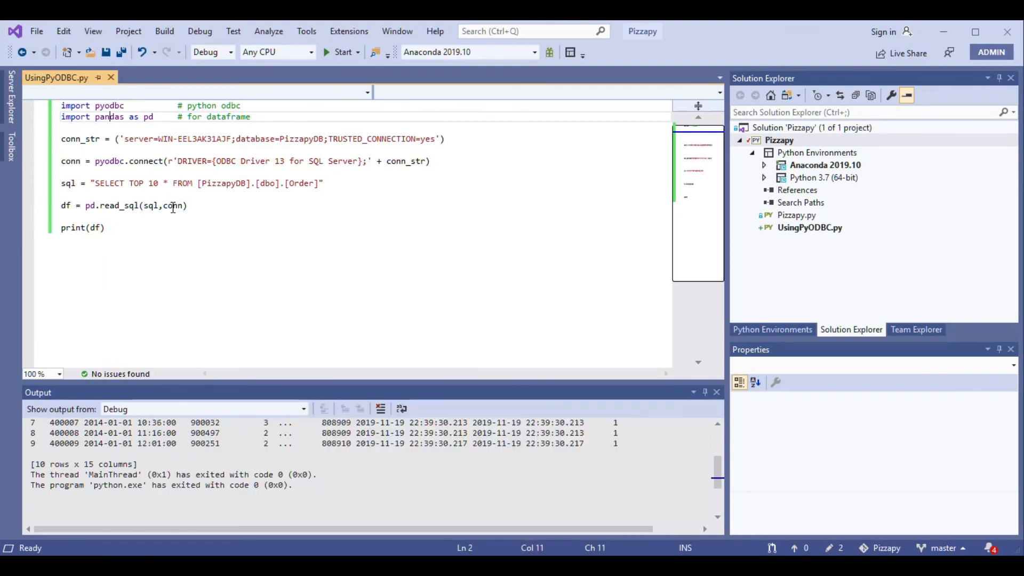
{"action": "mouse_move", "coordinate": [75, 227]}
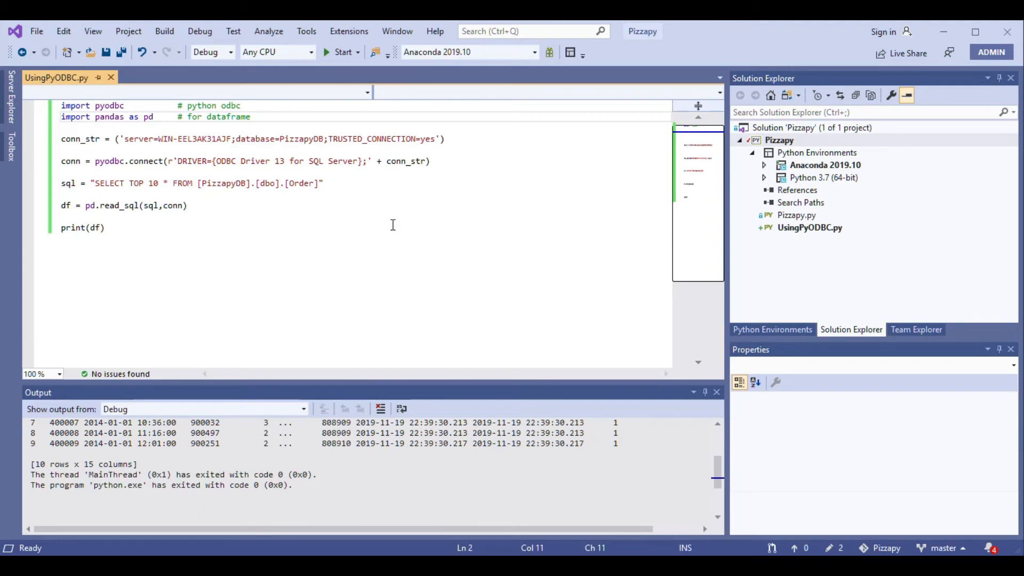
Step: Rerun UsingPyODBC.py to print the ten-row, 15-column orders DataFrame
{"action": "left_click", "coordinate": [341, 52]}
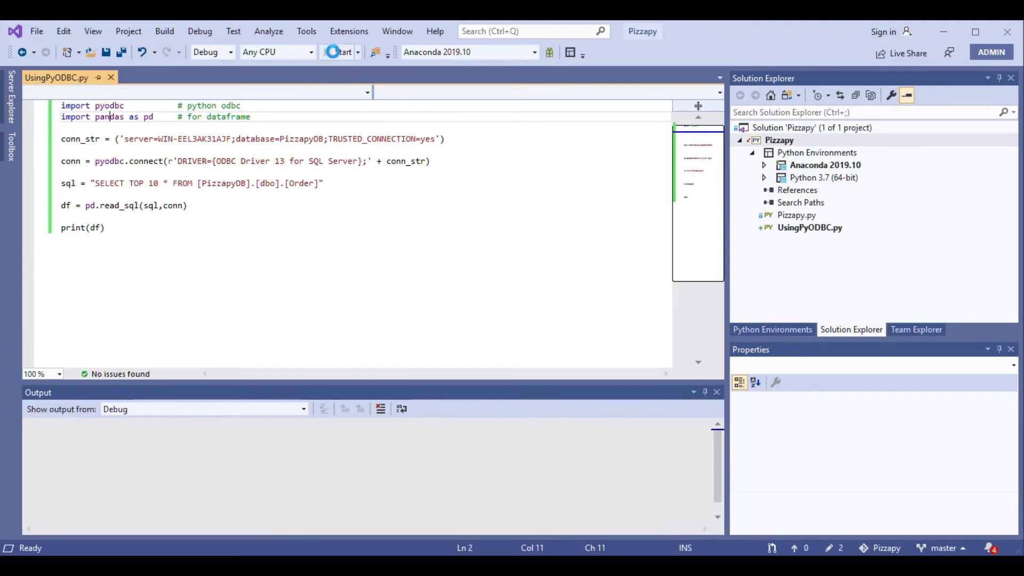
{"action": "left_click", "coordinate": [340, 52]}
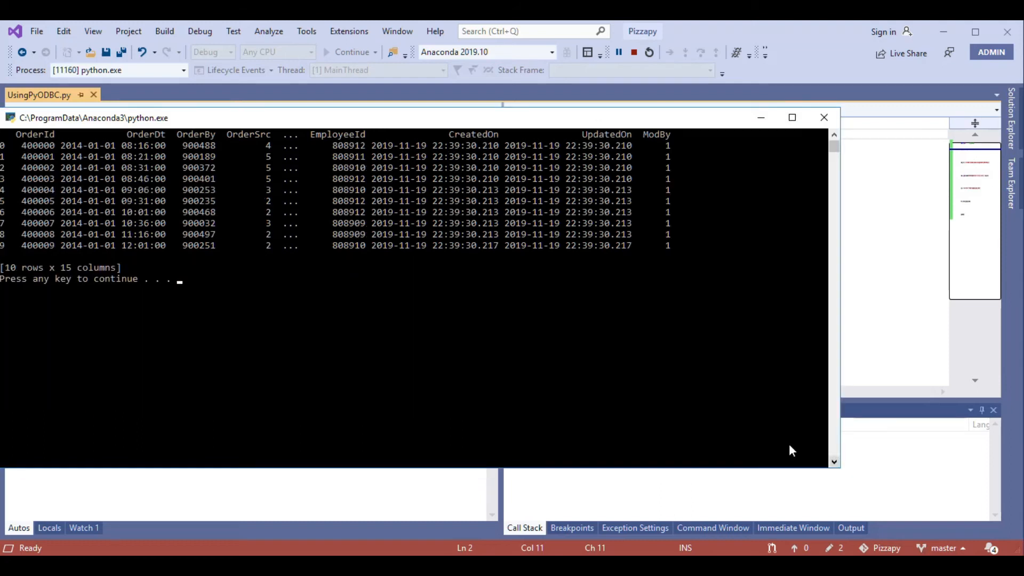
{"action": "mouse_move", "coordinate": [26, 150]}
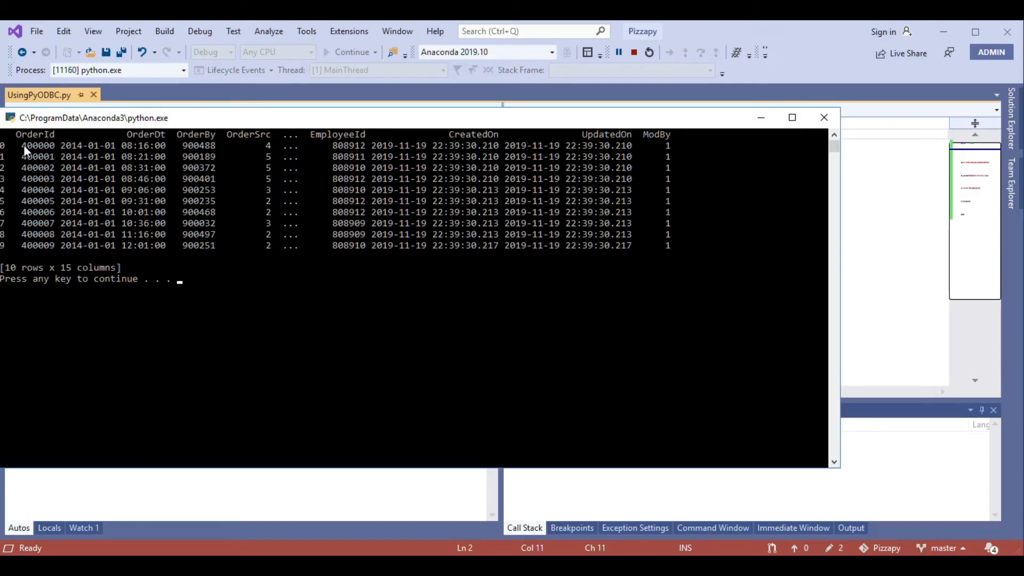
{"action": "mouse_move", "coordinate": [29, 171]}
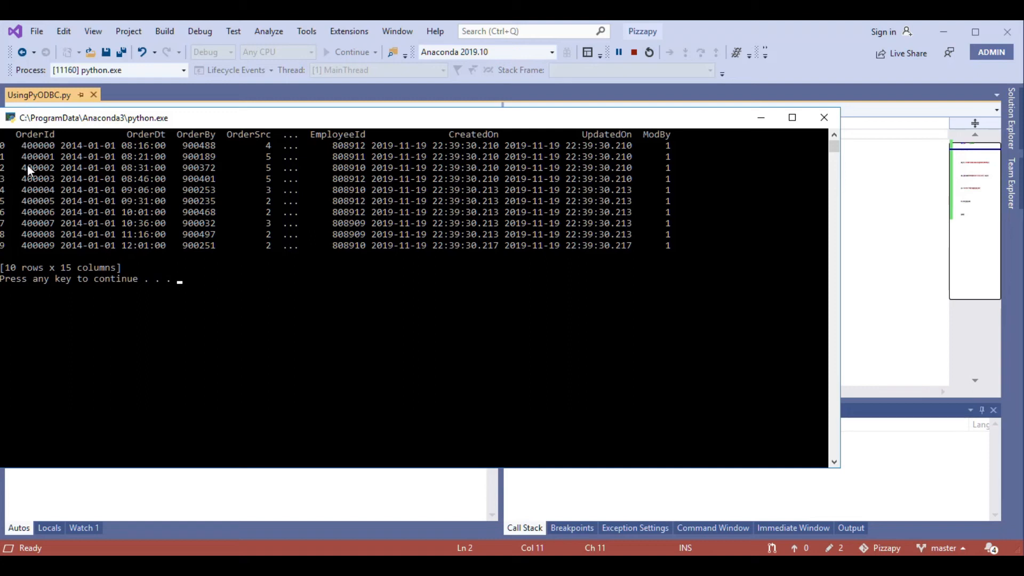
{"action": "mouse_move", "coordinate": [51, 255]}
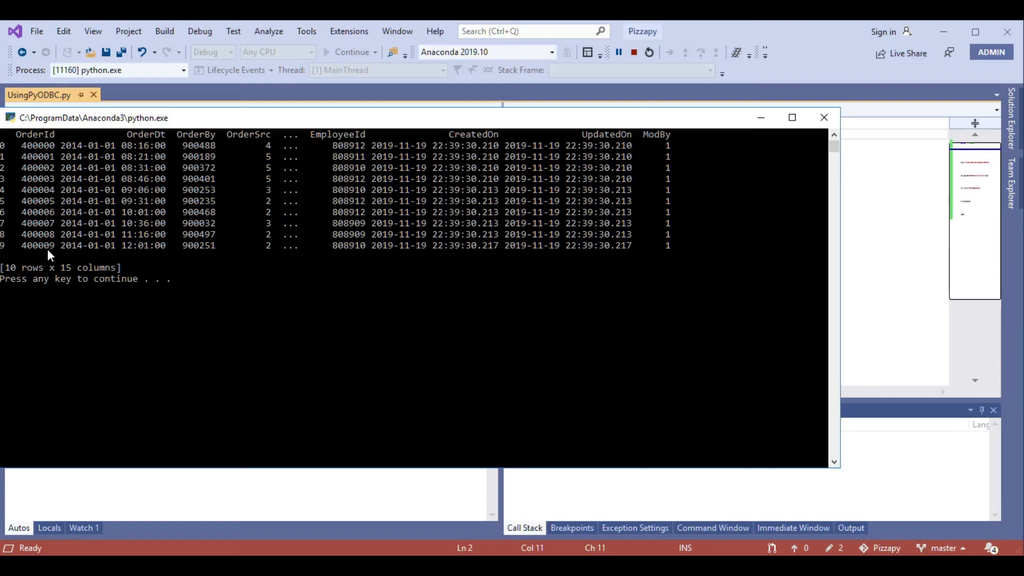
{"action": "mouse_move", "coordinate": [253, 294]}
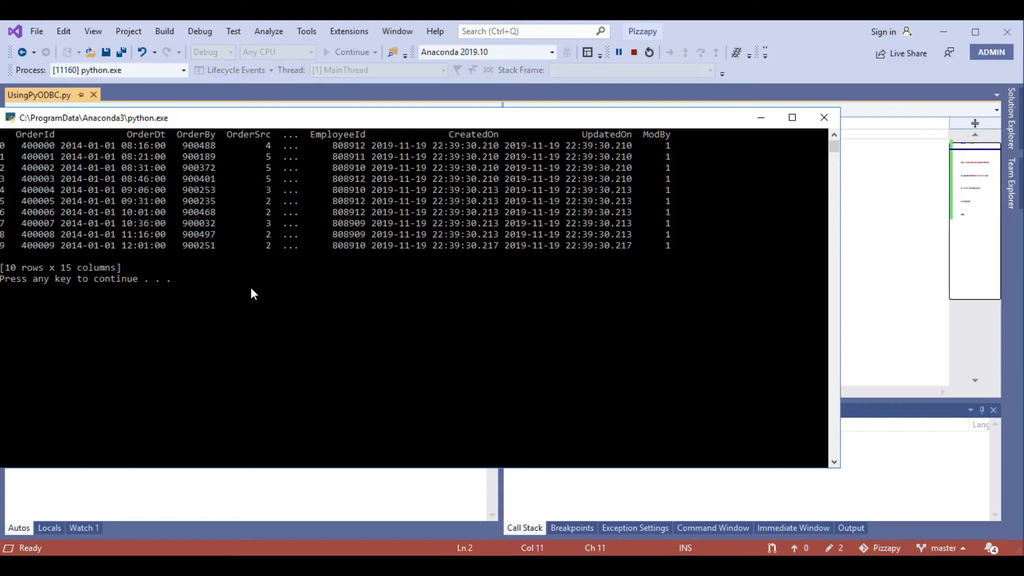
{"action": "mouse_move", "coordinate": [139, 207]}
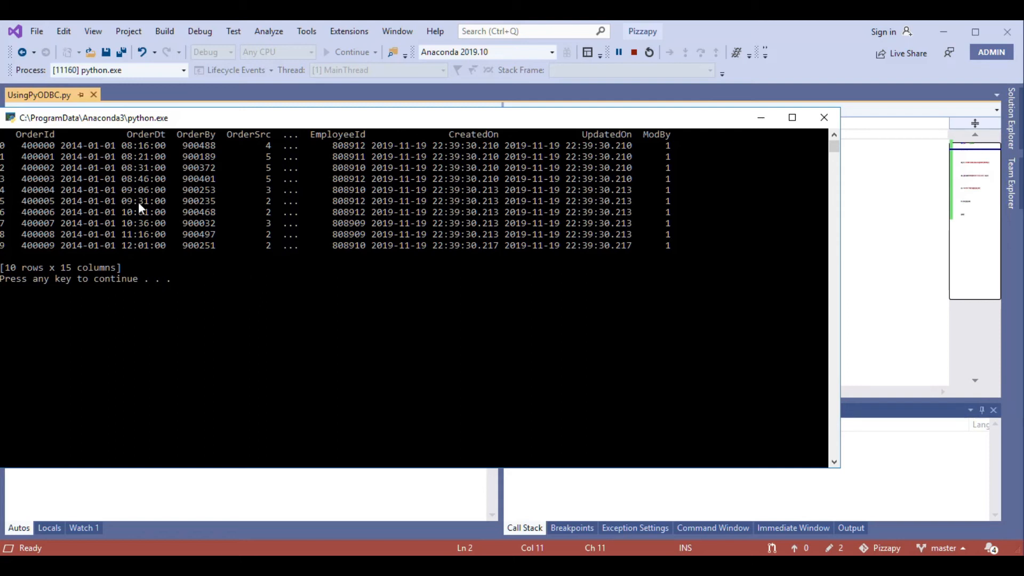
{"action": "mouse_move", "coordinate": [201, 264]}
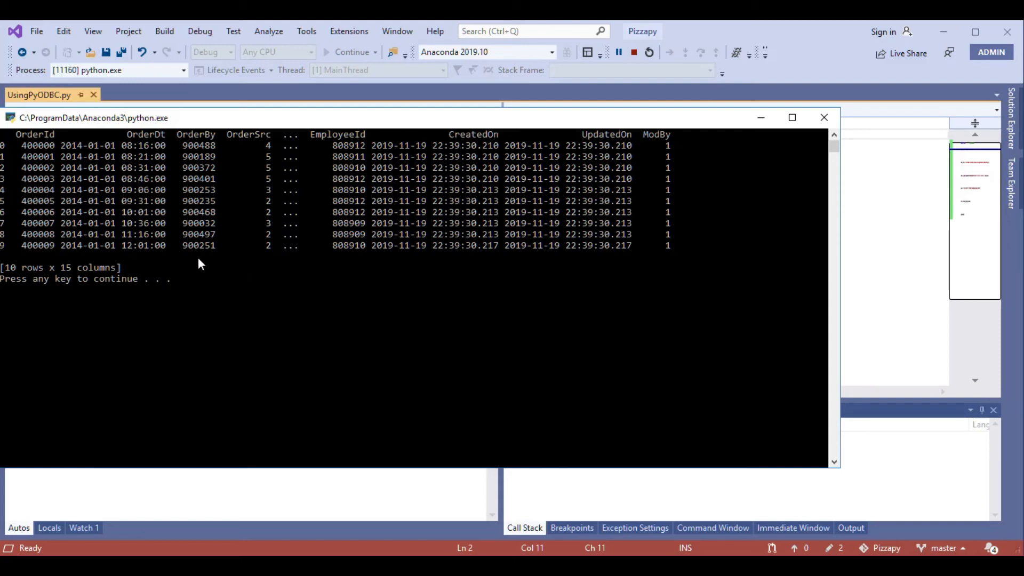
{"action": "mouse_move", "coordinate": [171, 227]}
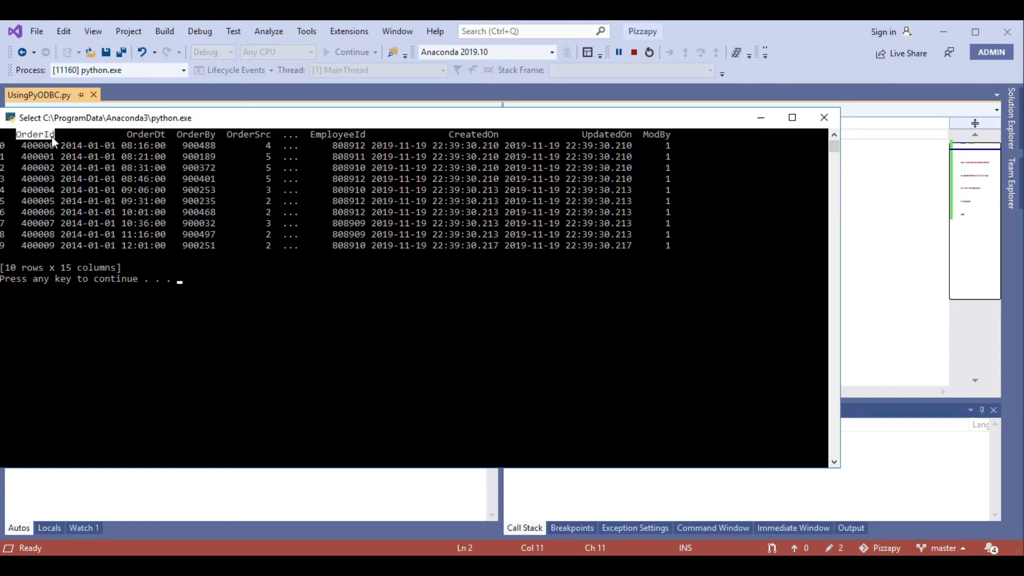
{"action": "mouse_move", "coordinate": [637, 152]}
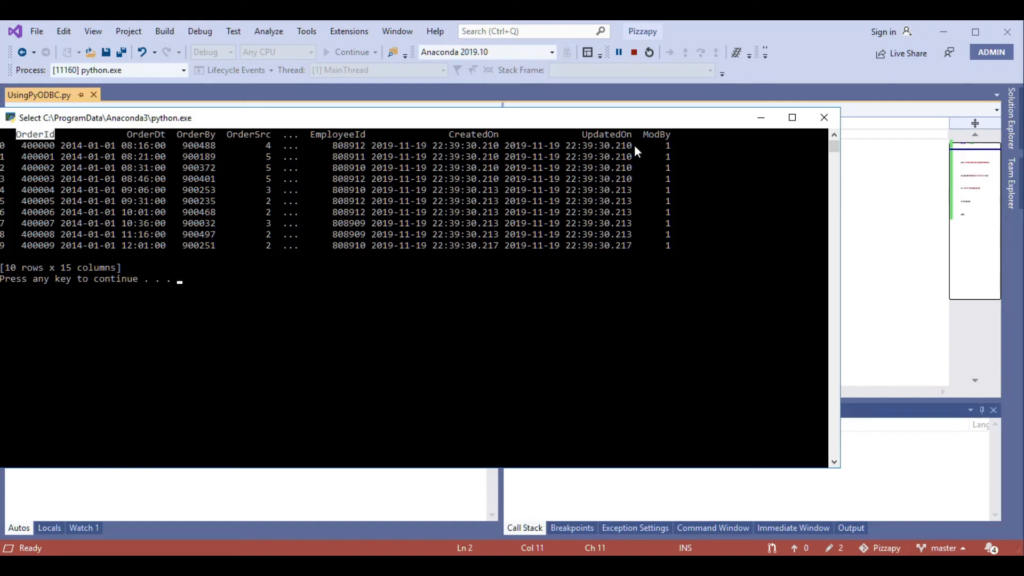
{"action": "mouse_move", "coordinate": [4, 154]}
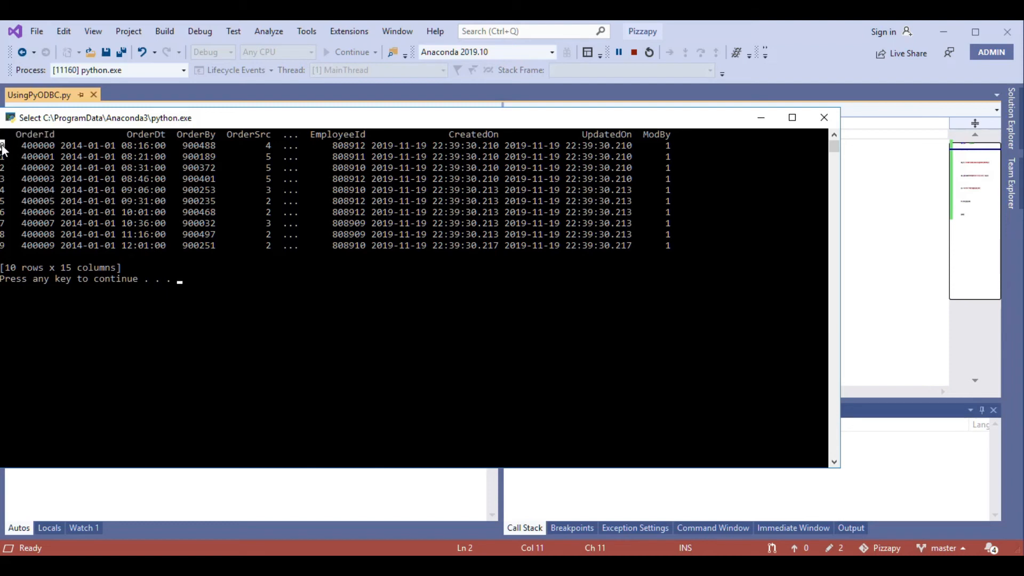
{"action": "mouse_move", "coordinate": [9, 226]}
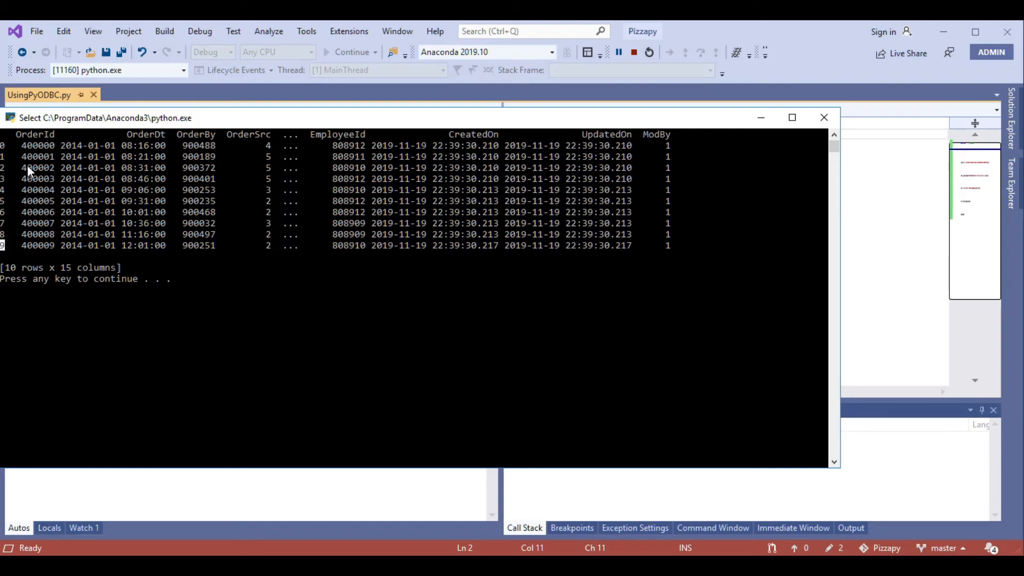
{"action": "mouse_move", "coordinate": [6, 155]}
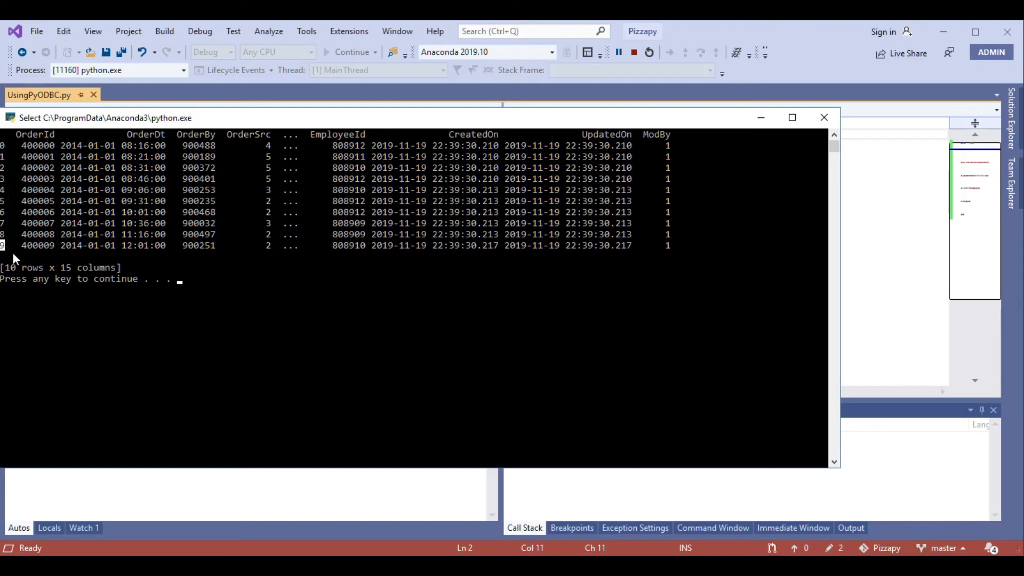
{"action": "mouse_move", "coordinate": [16, 159]}
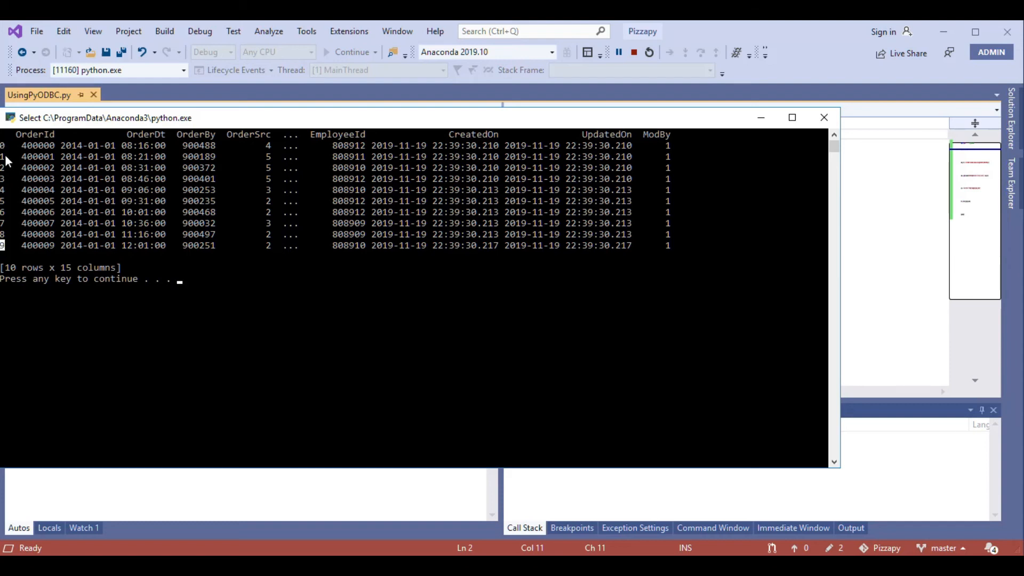
{"action": "mouse_move", "coordinate": [8, 157]}
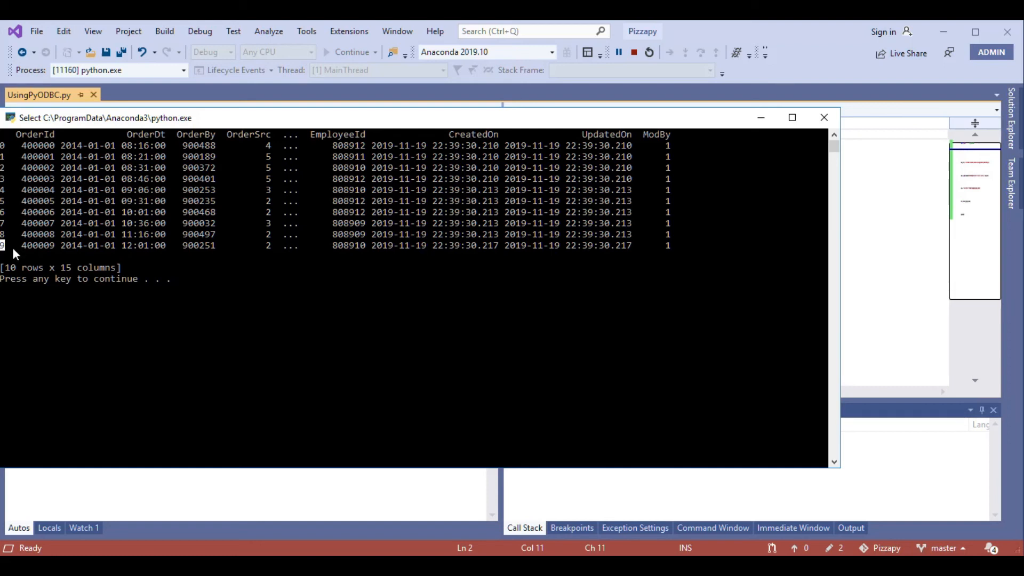
{"action": "mouse_move", "coordinate": [643, 313]}
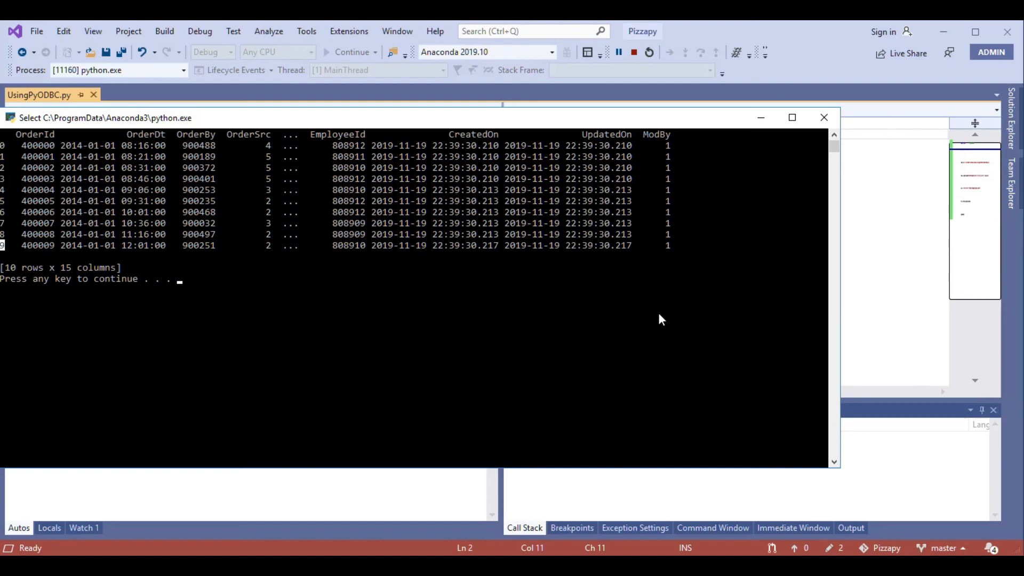
{"action": "mouse_move", "coordinate": [628, 72]}
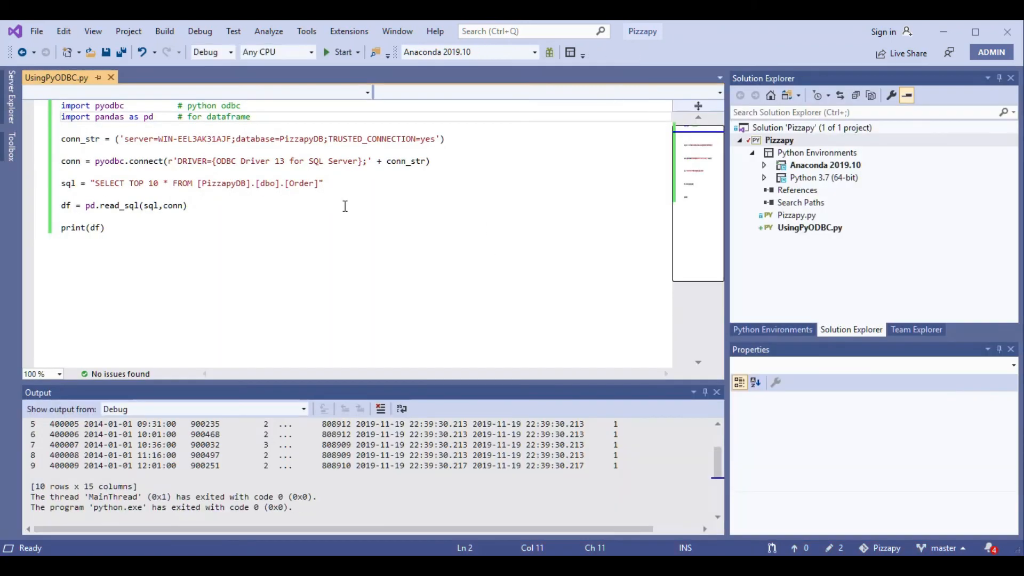
{"action": "left_click", "coordinate": [104, 227]}
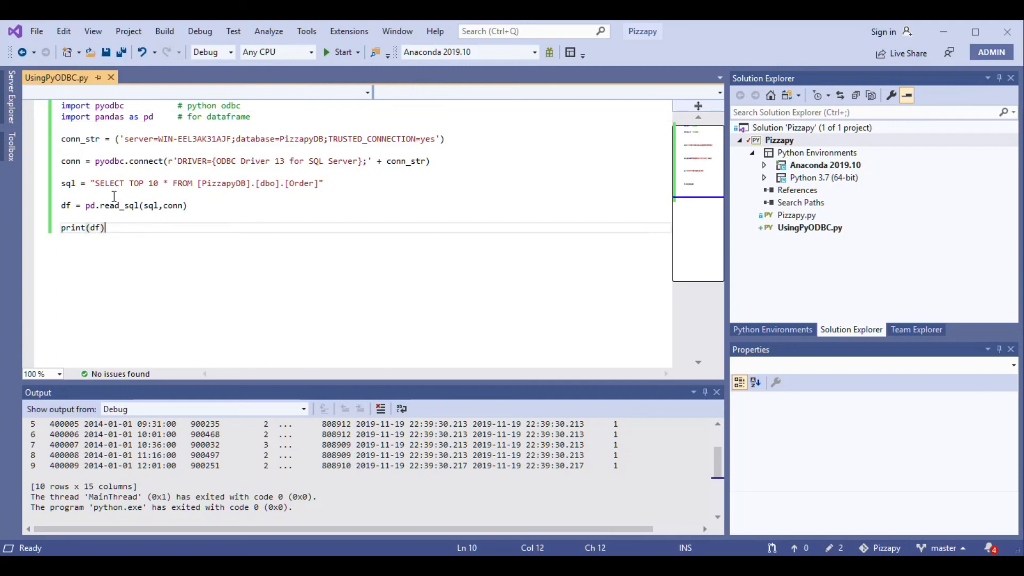
{"action": "key", "text": "ctrl+a"}
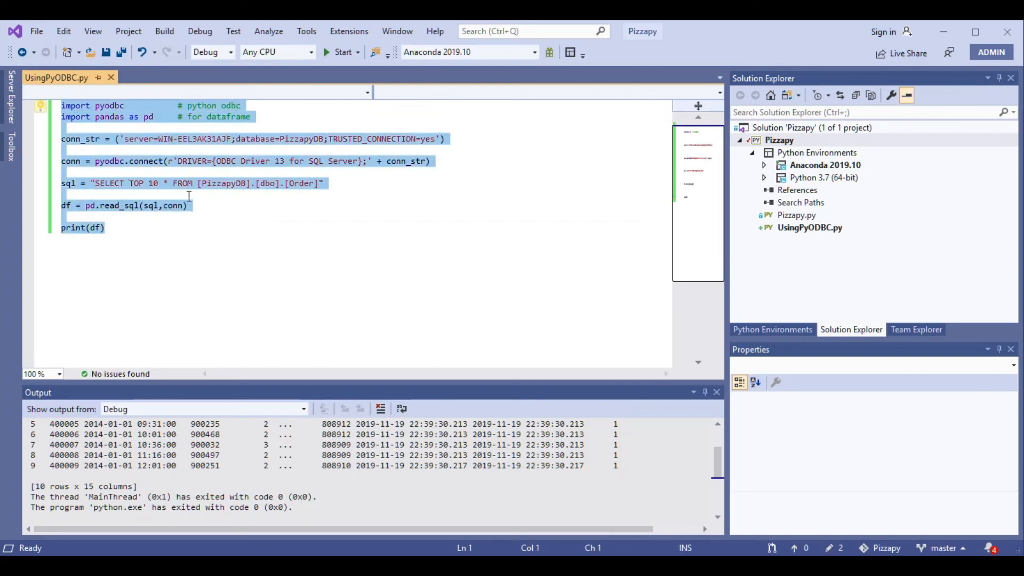
{"action": "mouse_move", "coordinate": [472, 211]}
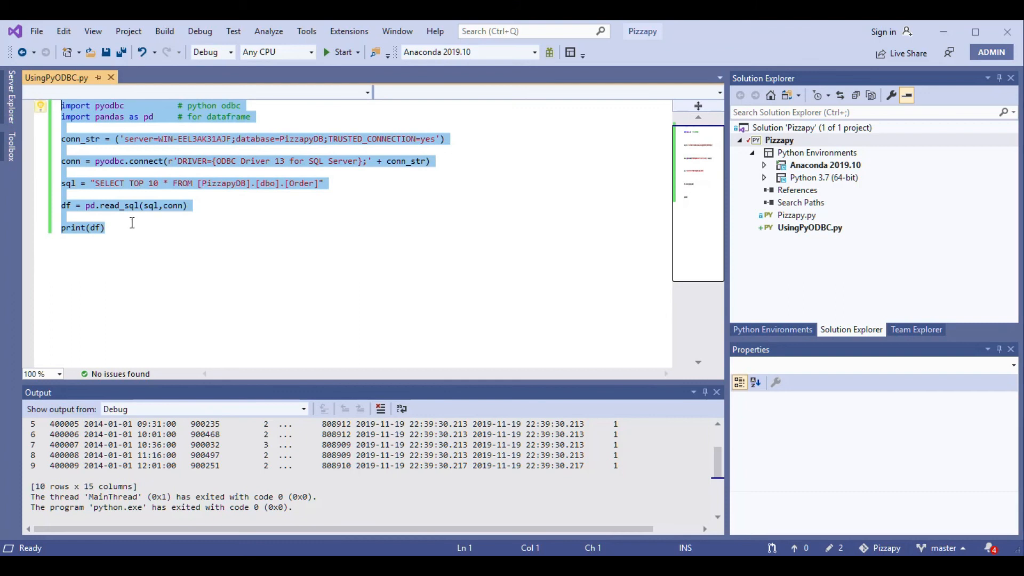
{"action": "mouse_move", "coordinate": [266, 251]}
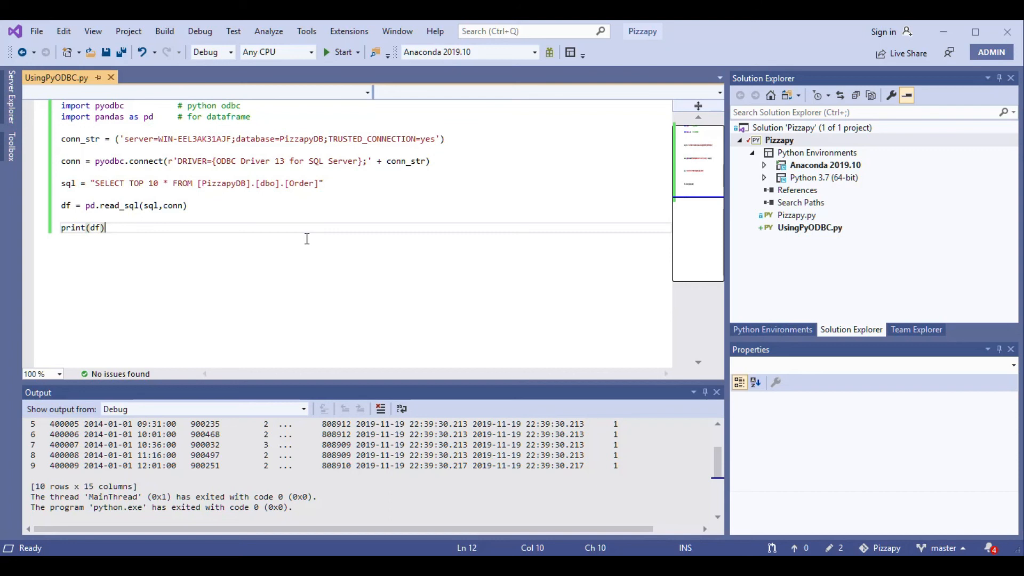
{"action": "mouse_move", "coordinate": [173, 259]}
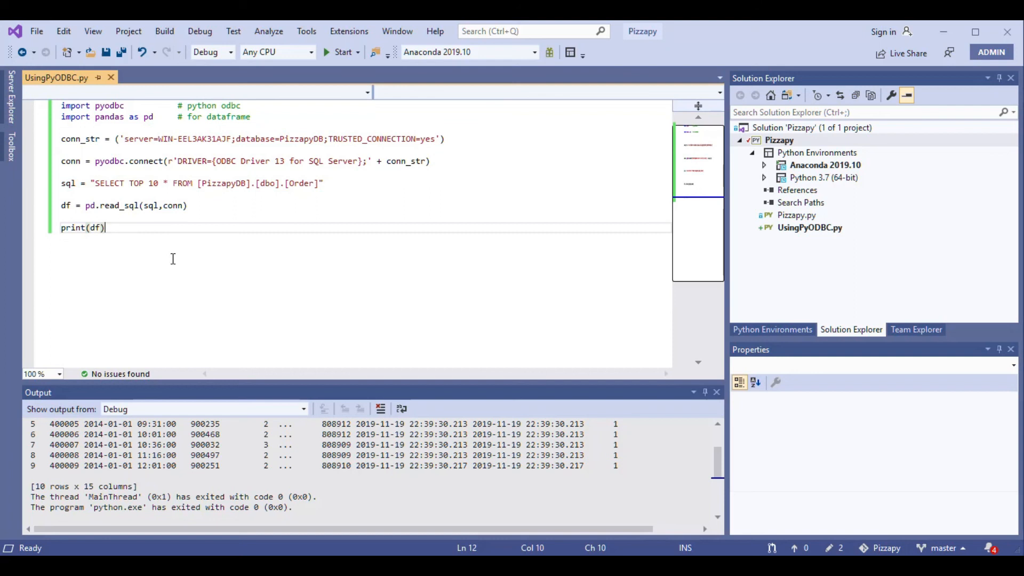
{"action": "mouse_move", "coordinate": [832, 248]}
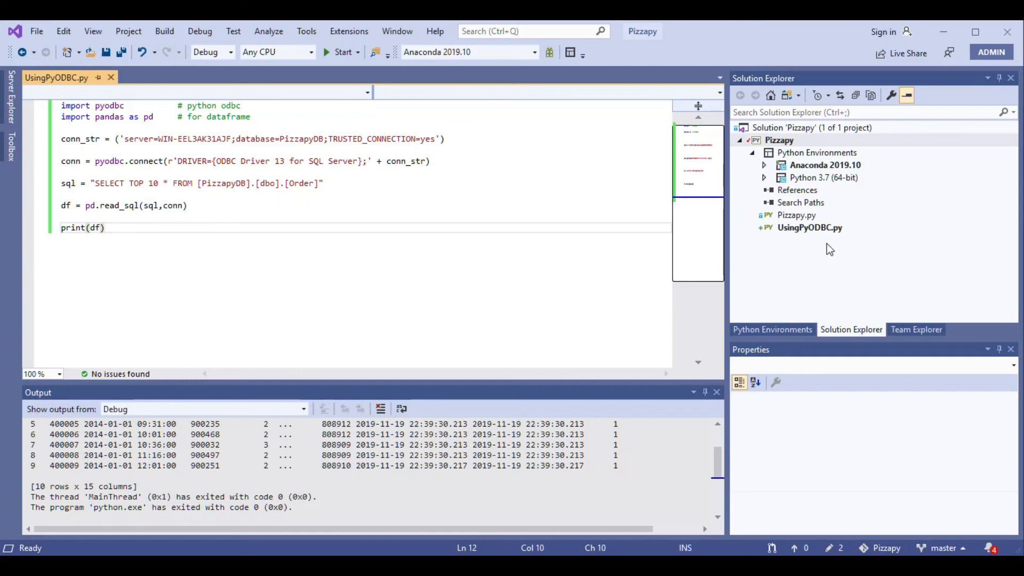
{"action": "left_click", "coordinate": [105, 228]}
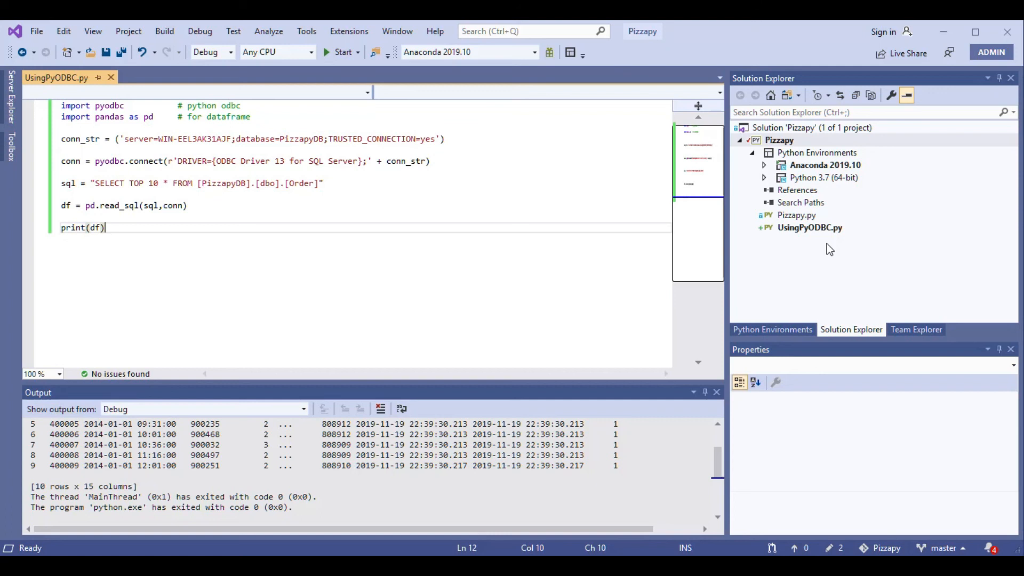